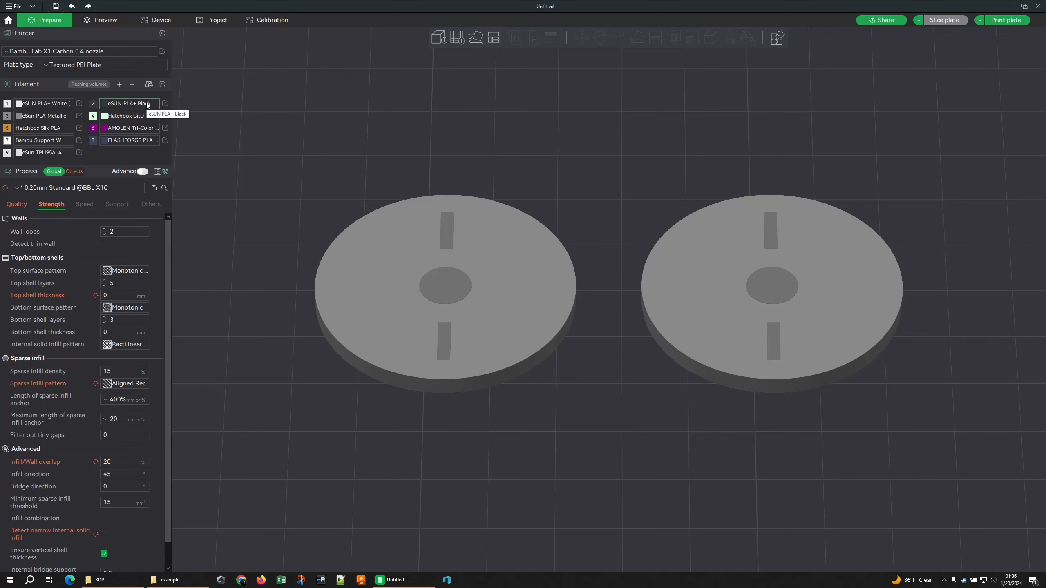
mouse_move(174, 107)
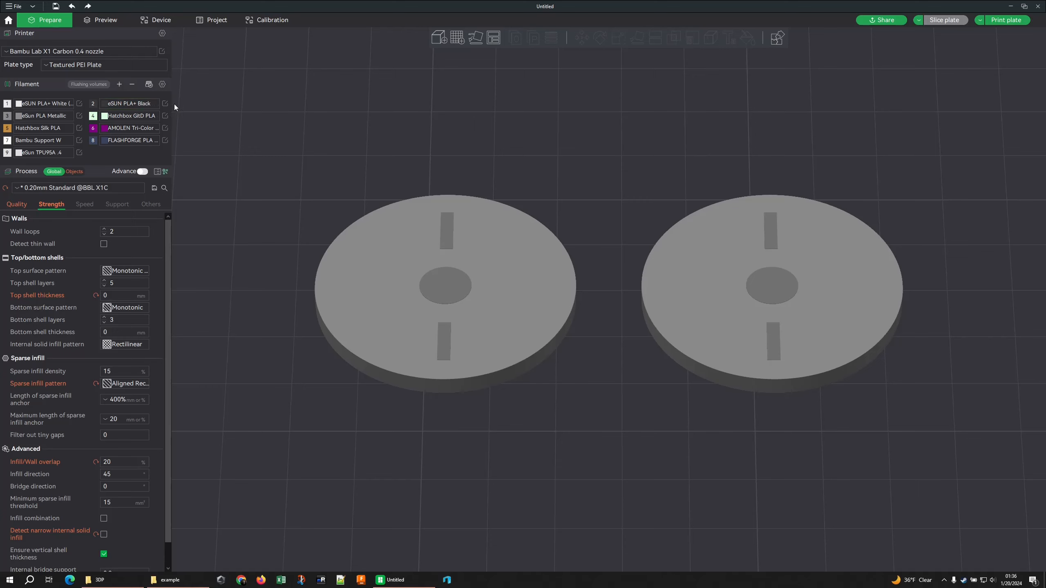
mouse_move(513, 217)
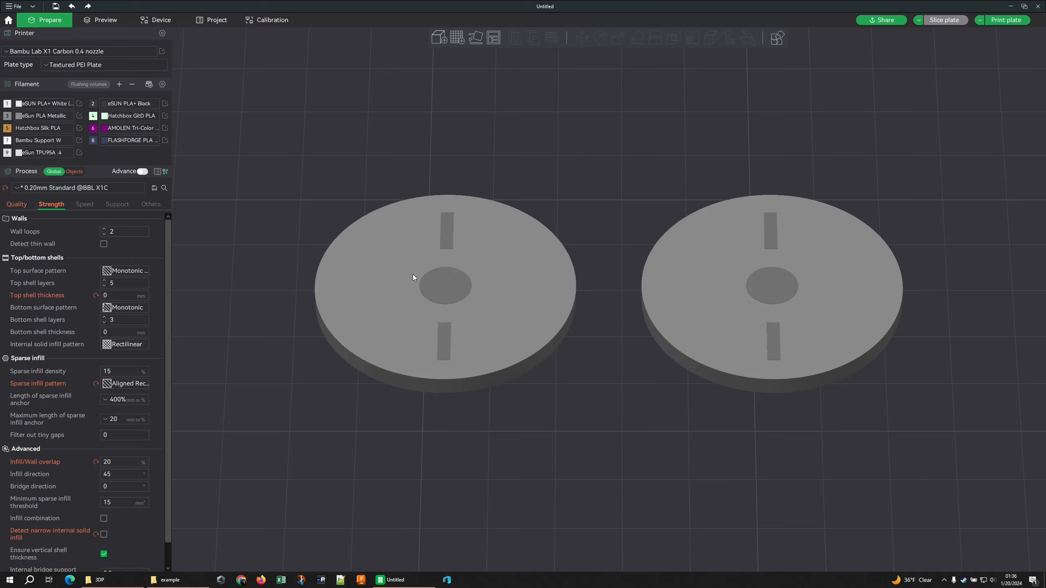
mouse_move(824, 79)
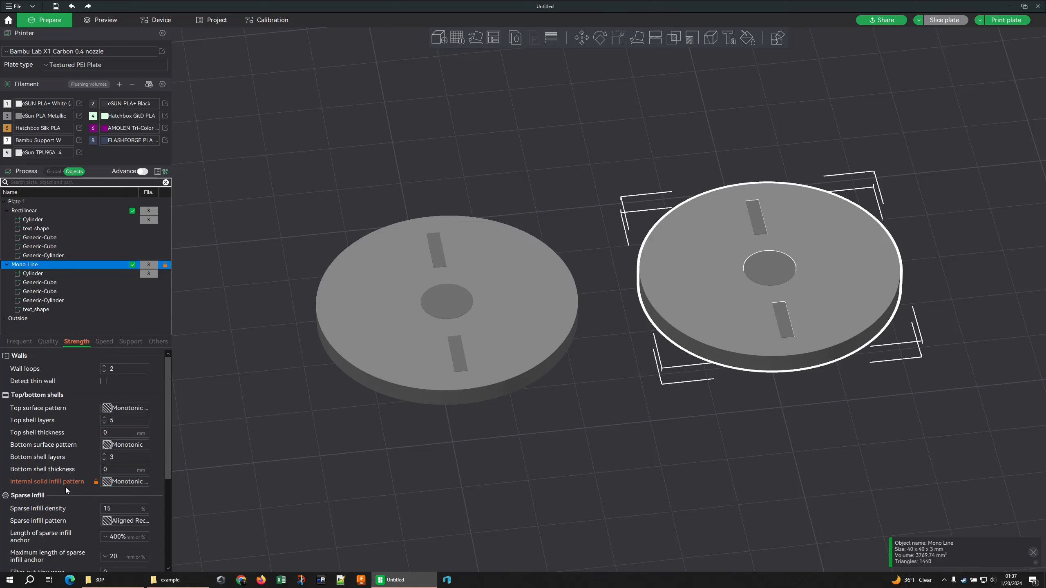
mouse_move(47, 482)
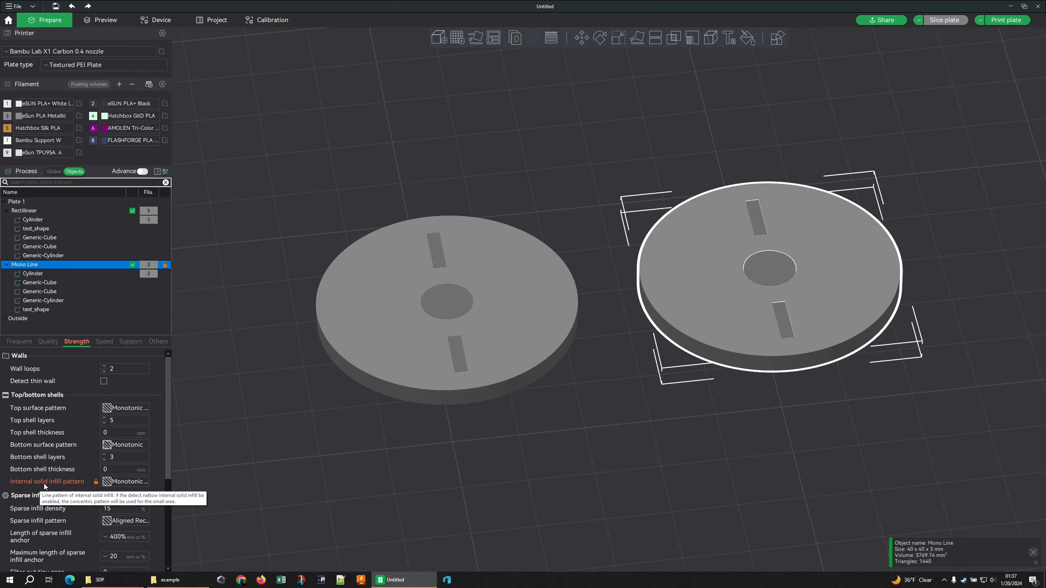
Step: Select Plate 1 holding both the Rectilinear and Mono Line discs
click(127, 482)
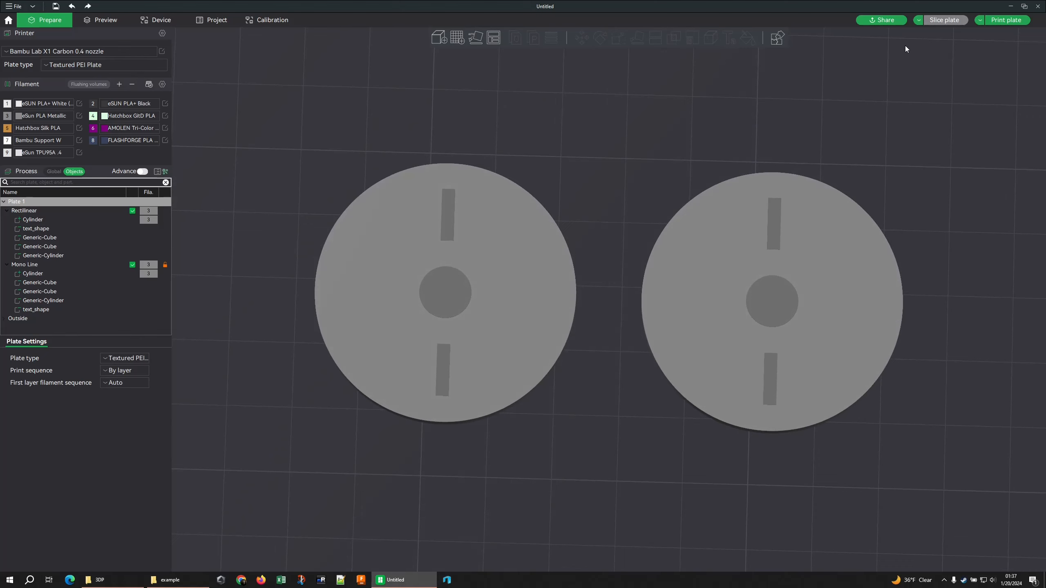
Step: Slice the plate and view both discs' toolpaths top-down, coloured by line type
click(106, 20)
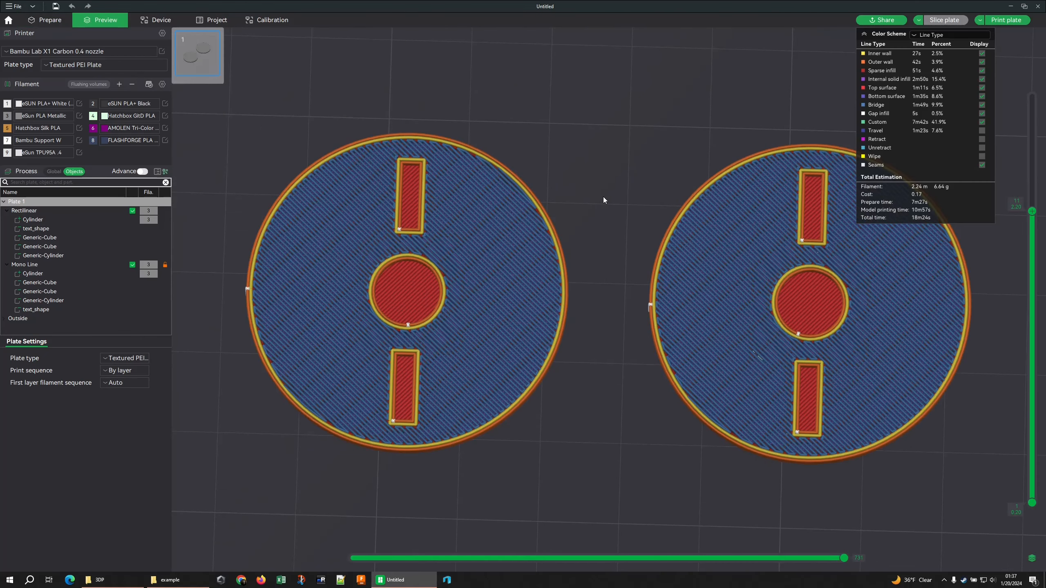
mouse_move(660, 182)
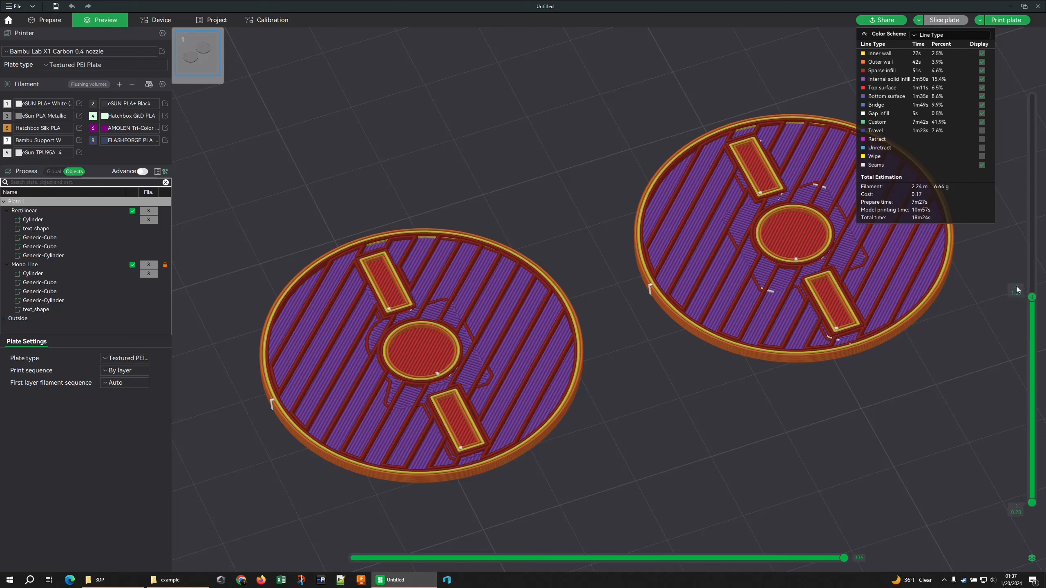
drag(1031, 292, 1031, 213)
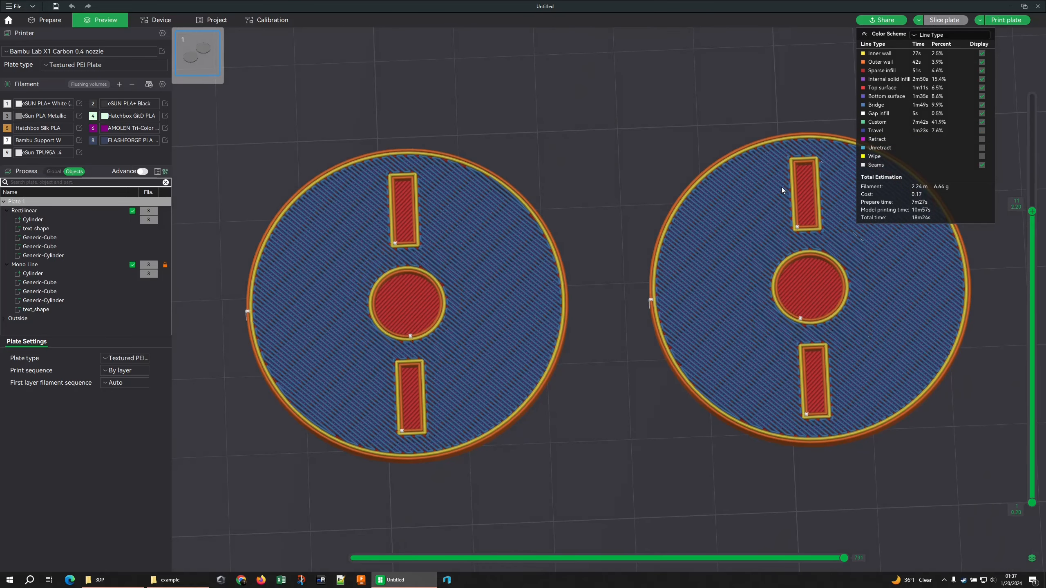
mouse_move(842, 199)
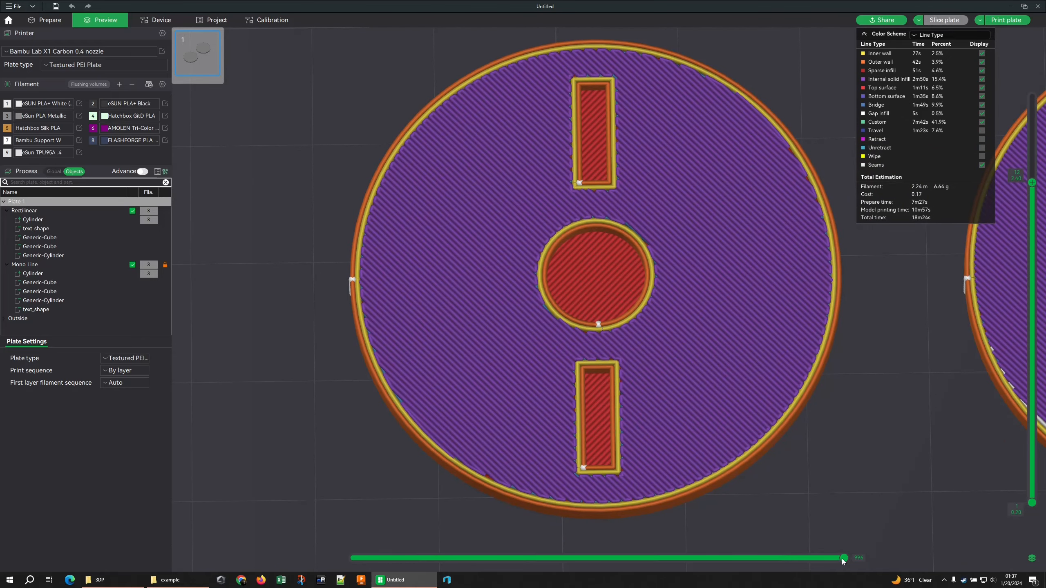
Step: Rewind the left disc's 2.4 mm layer to its wall moves, then step to the first infill moves
drag(845, 557, 651, 558)
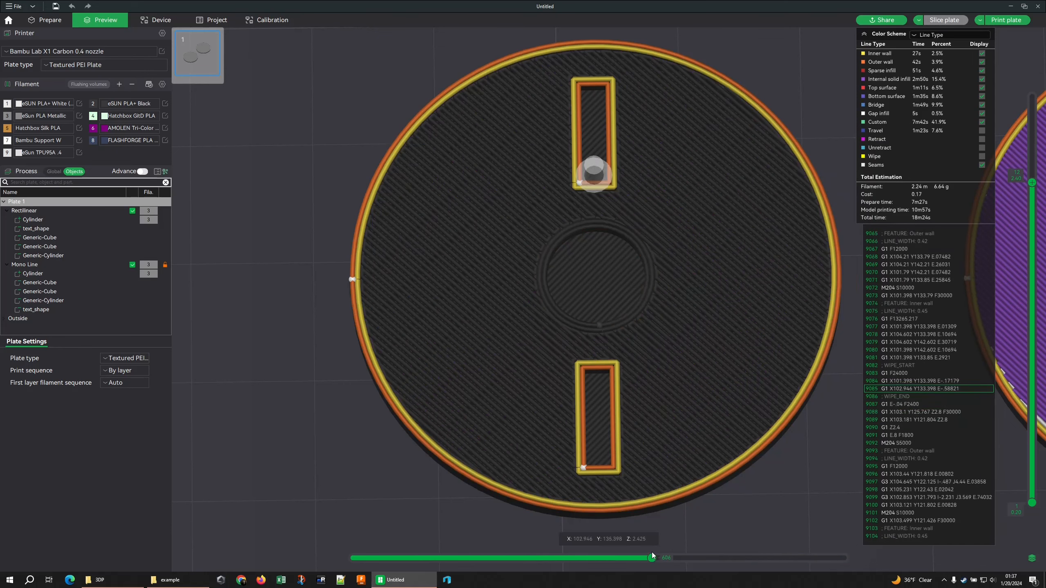
drag(652, 556, 660, 557)
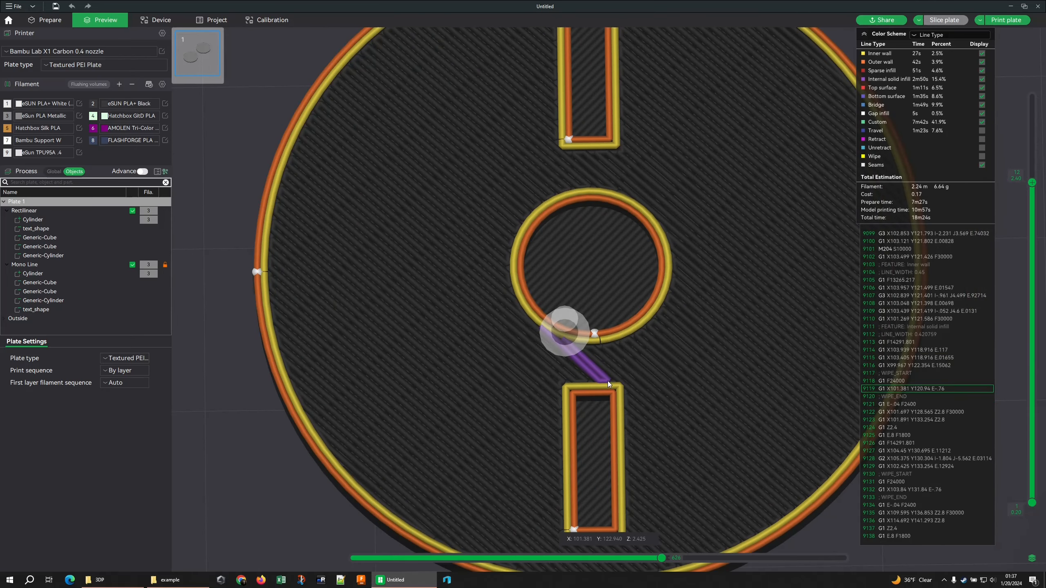
mouse_move(588, 374)
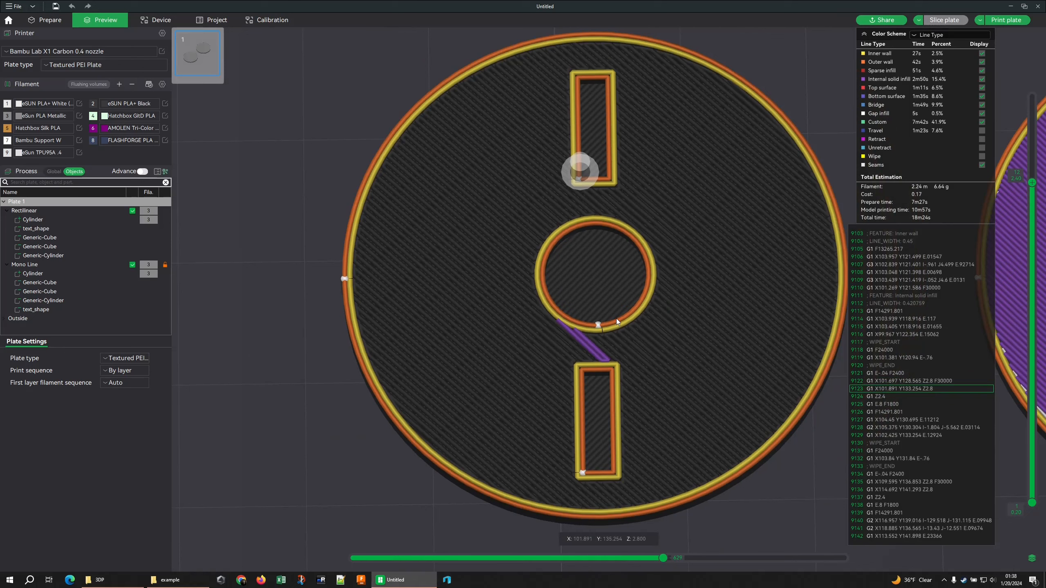
drag(662, 558, 665, 559)
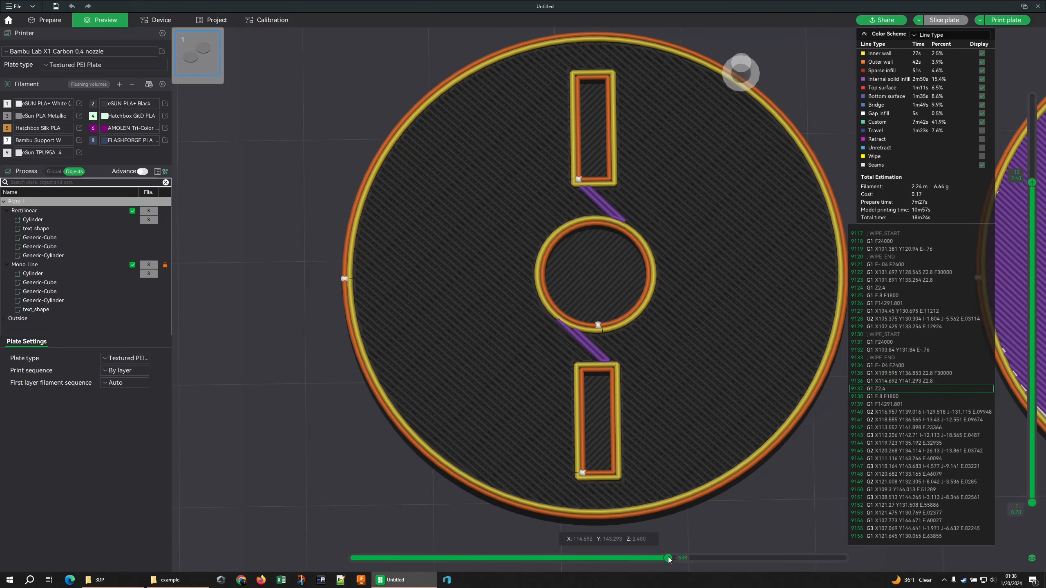
drag(667, 557, 676, 557)
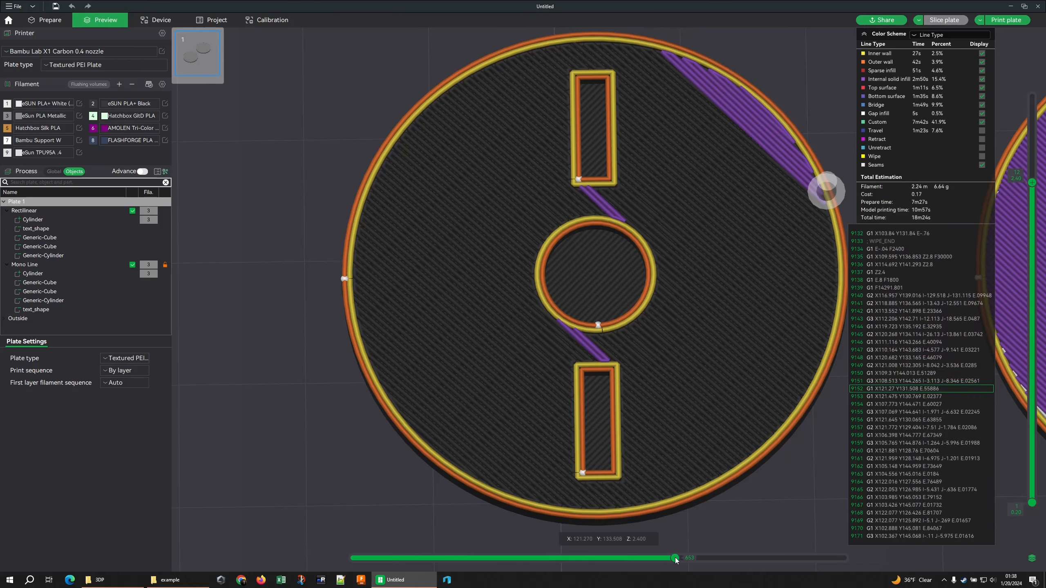
Step: Step playback forward to watch the first diagonal infill bands fill across the disc
drag(675, 558, 681, 559)
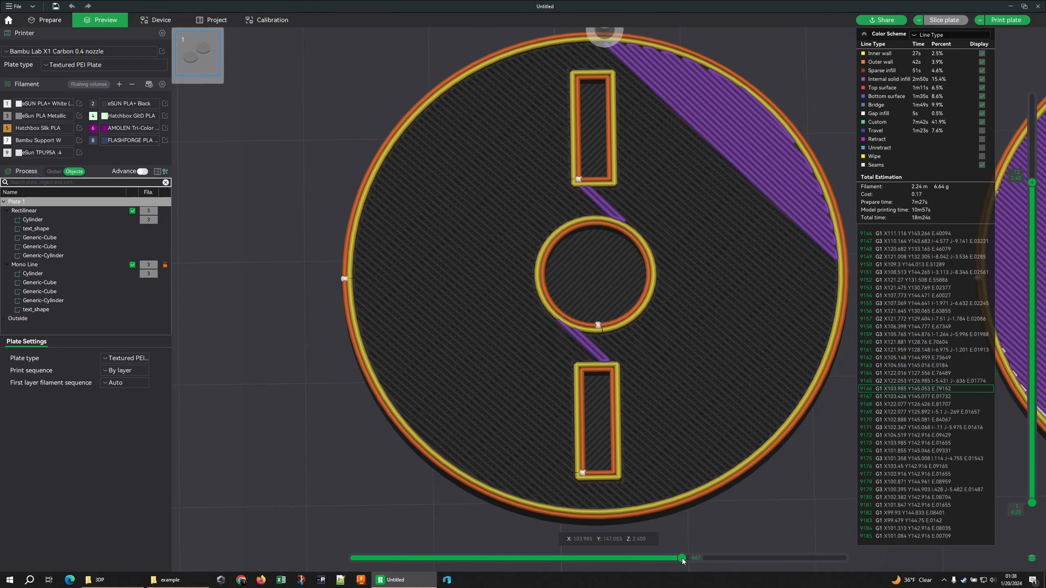
drag(681, 558, 688, 558)
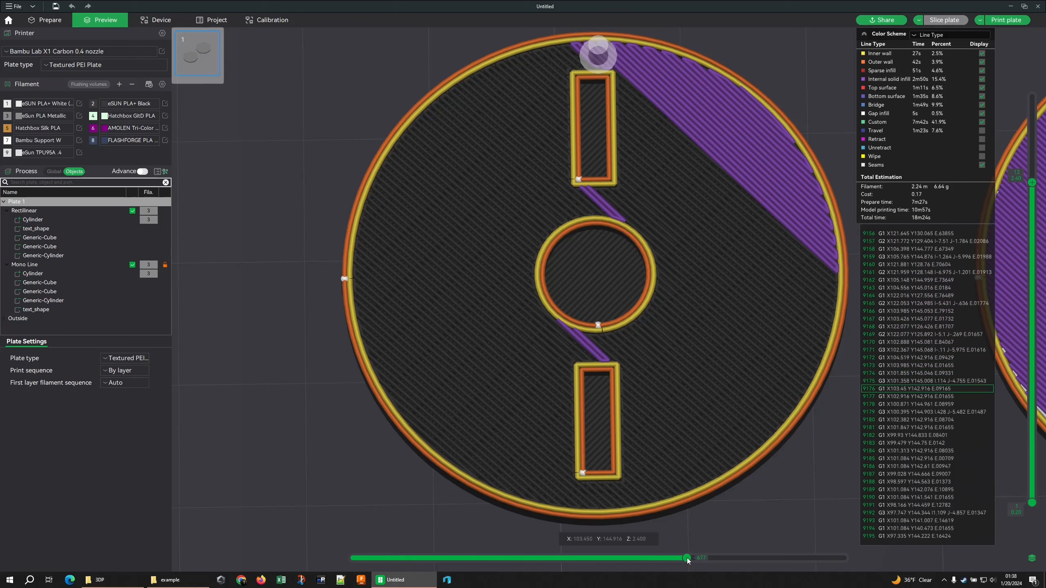
drag(688, 558, 689, 557)
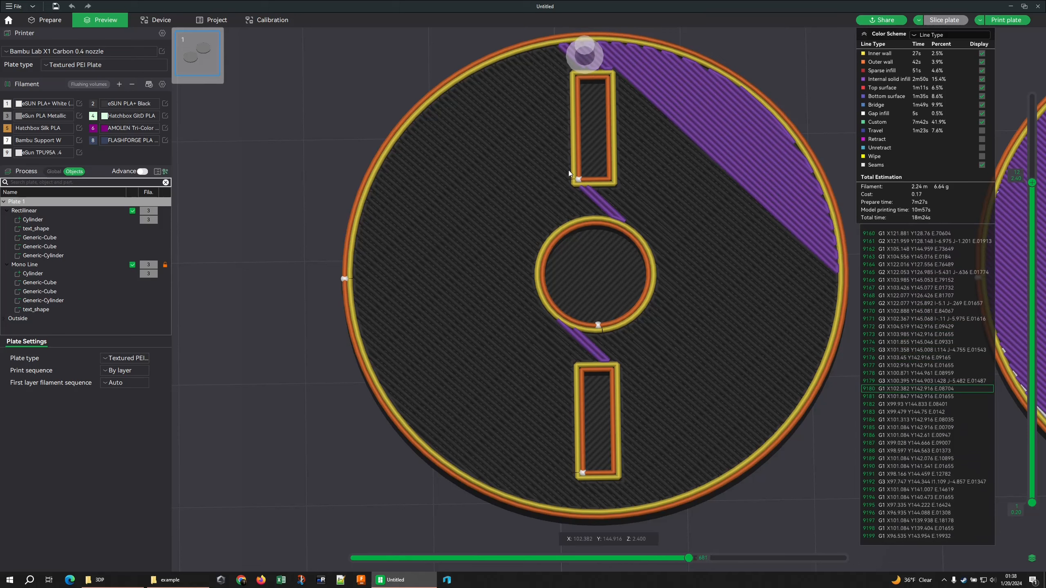
mouse_move(625, 136)
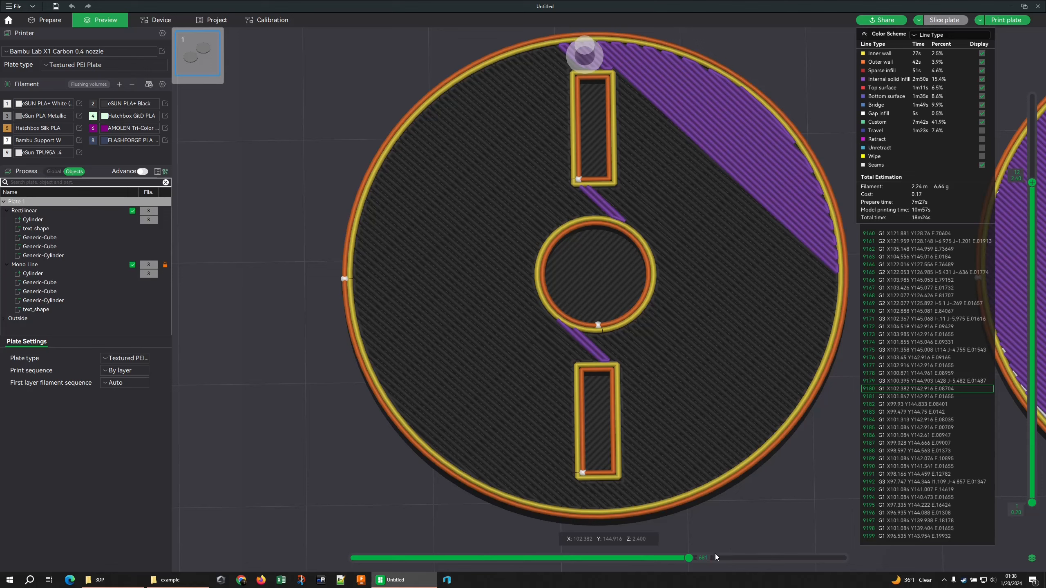
drag(687, 558, 691, 557)
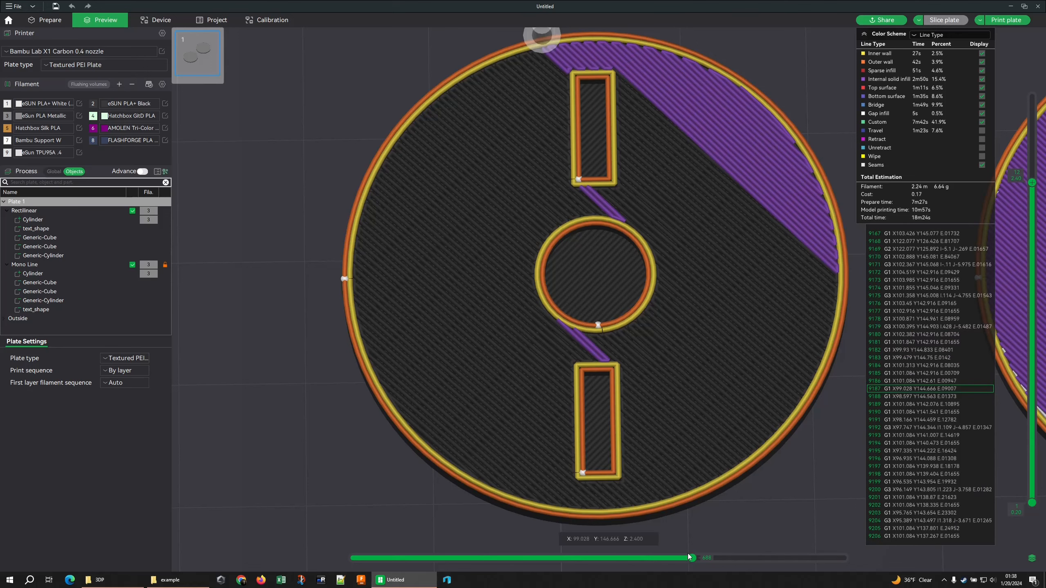
drag(690, 558, 698, 558)
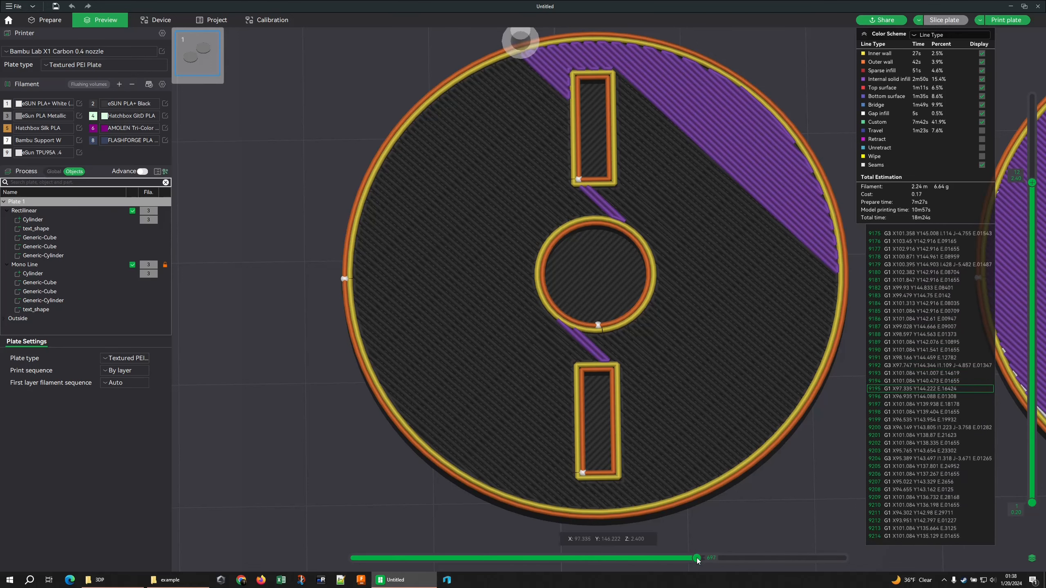
drag(698, 557, 709, 557)
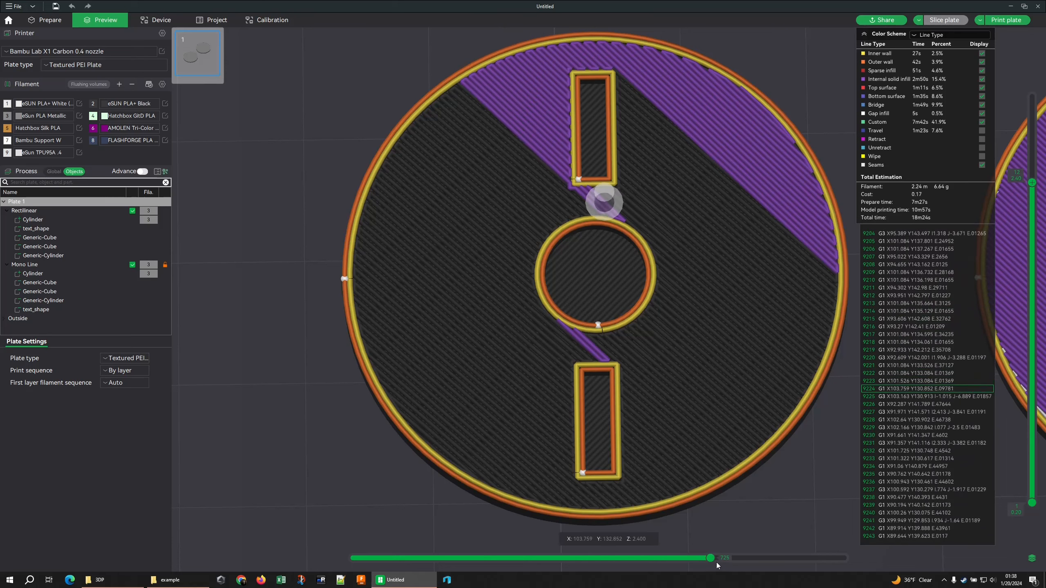
Step: Play the left disc's layer on through its lower infill bands until only a narrow diagonal strip remains
drag(711, 557, 732, 557)
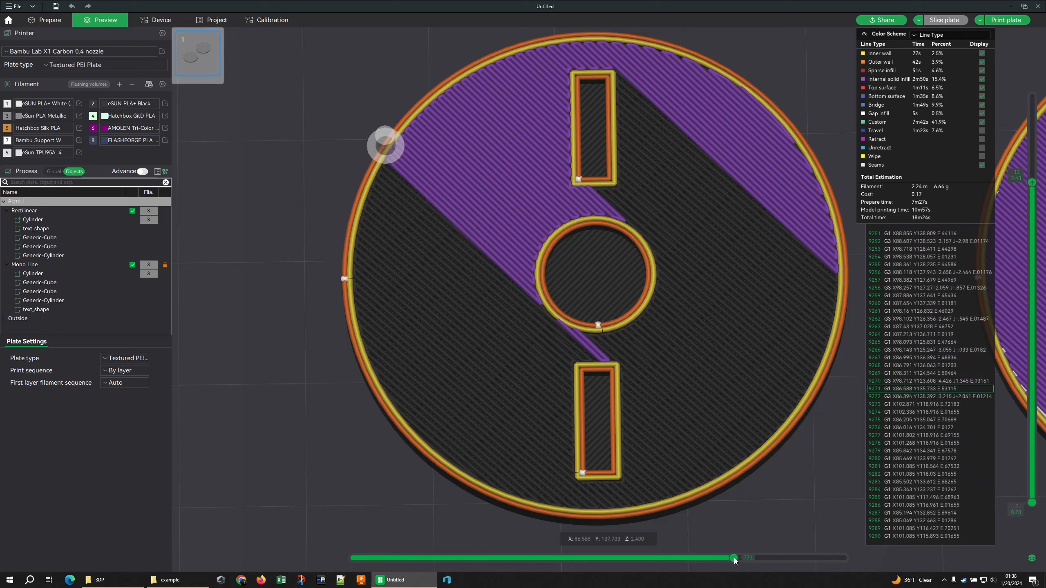
drag(734, 559, 756, 558)
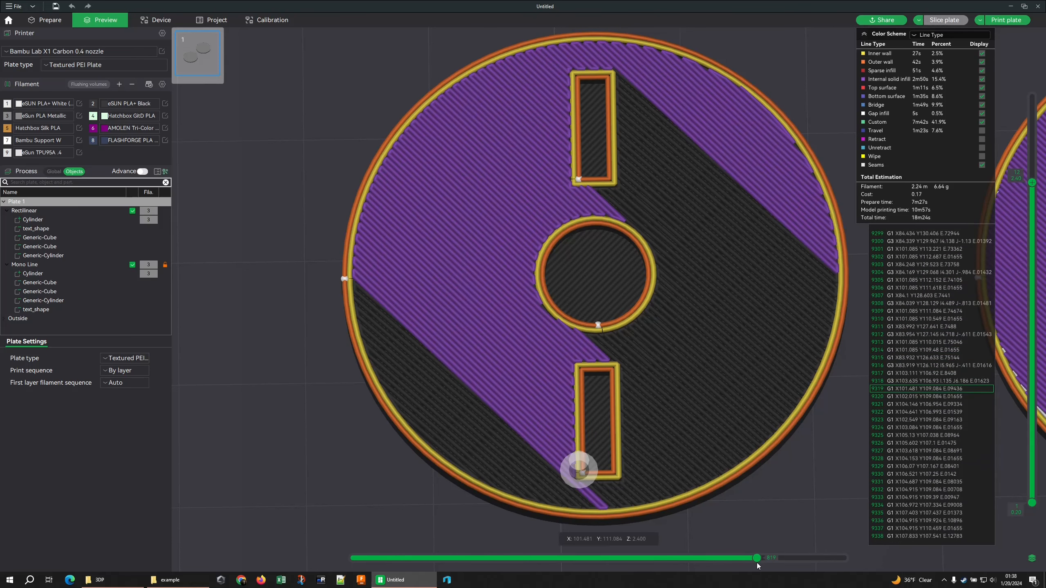
drag(756, 557, 761, 558)
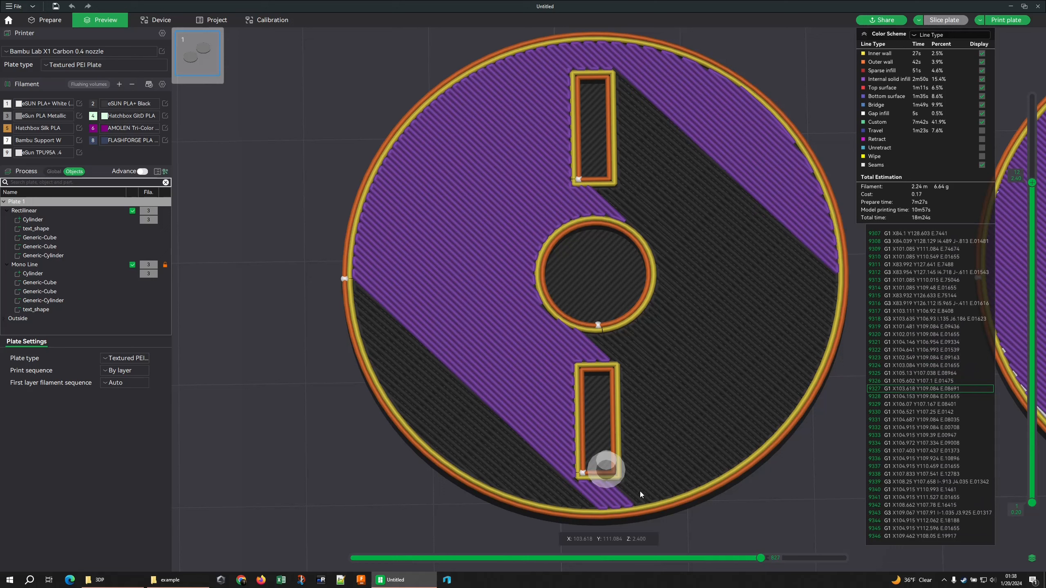
mouse_move(359, 293)
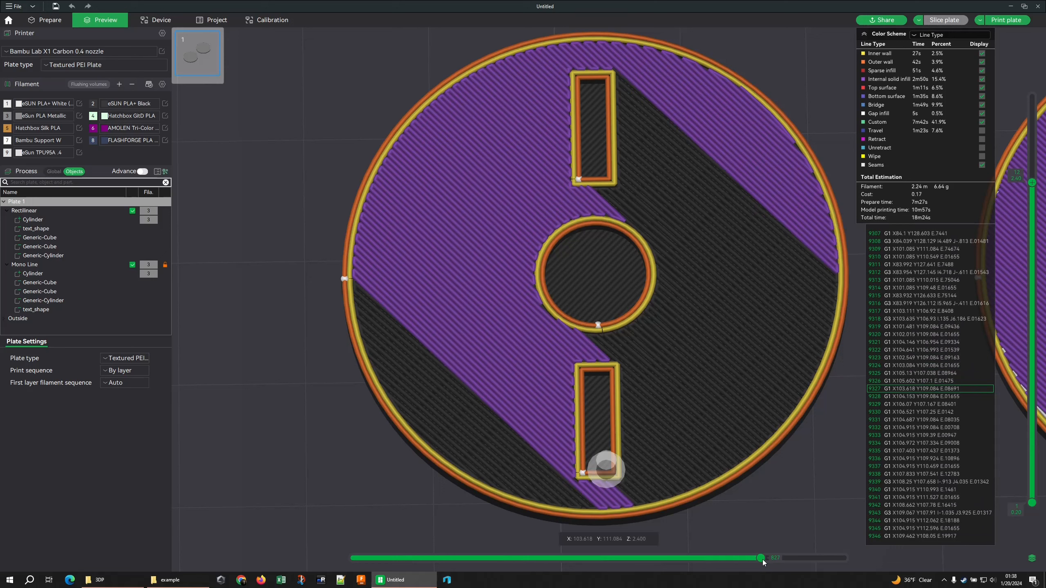
drag(762, 559, 771, 558)
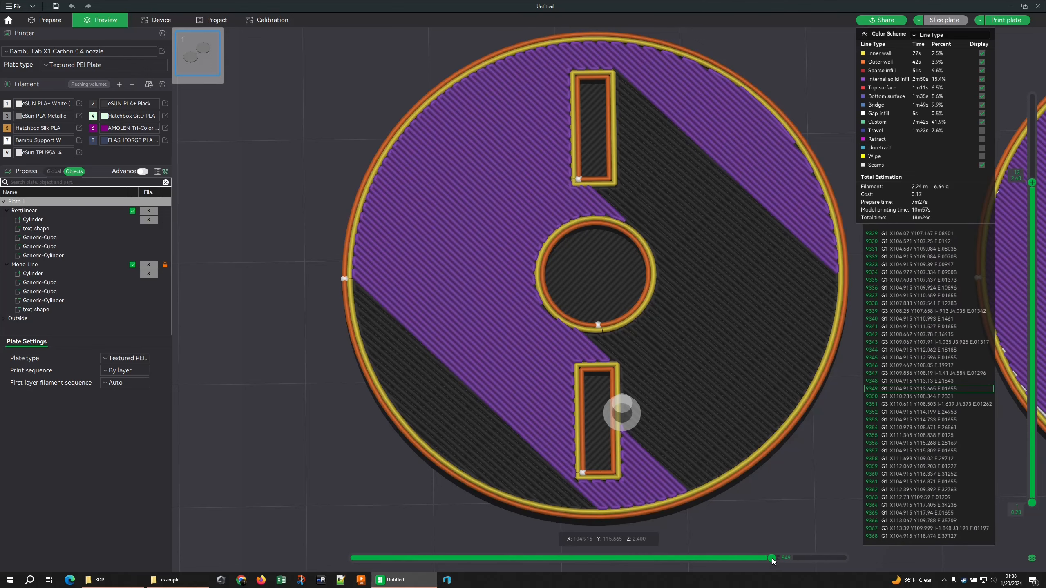
drag(772, 559, 789, 559)
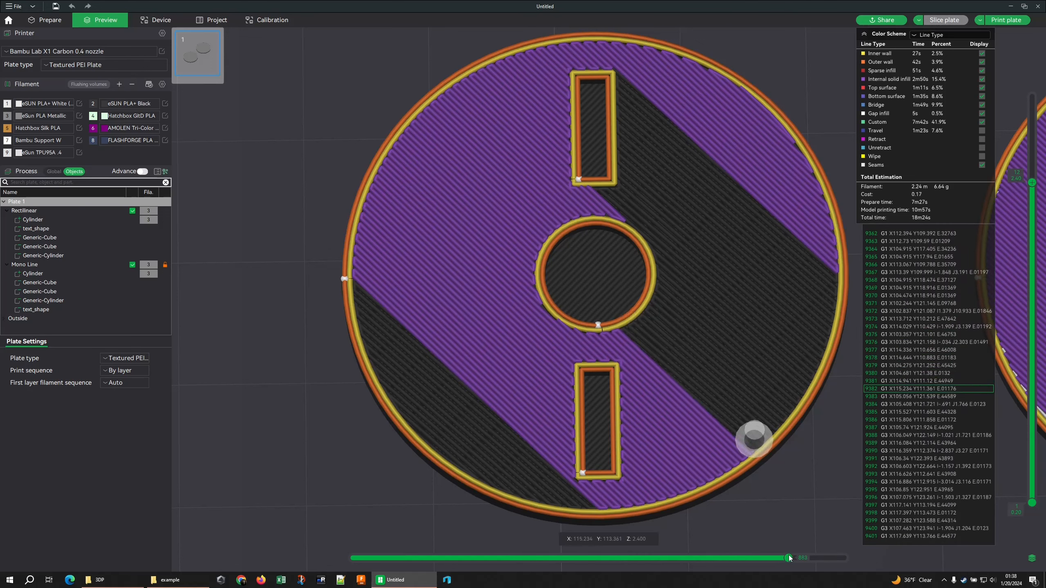
drag(787, 557, 824, 557)
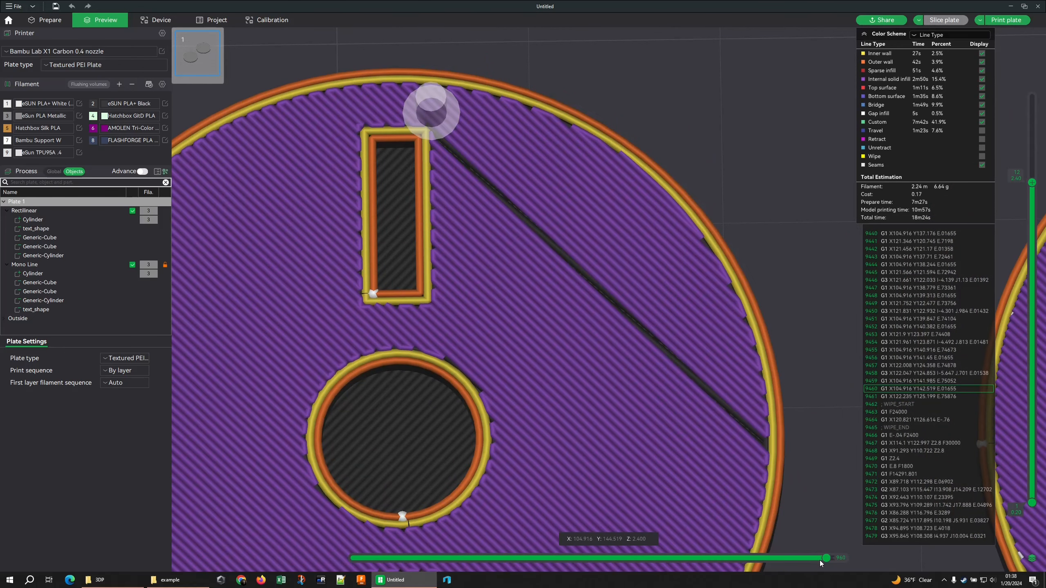
mouse_move(742, 410)
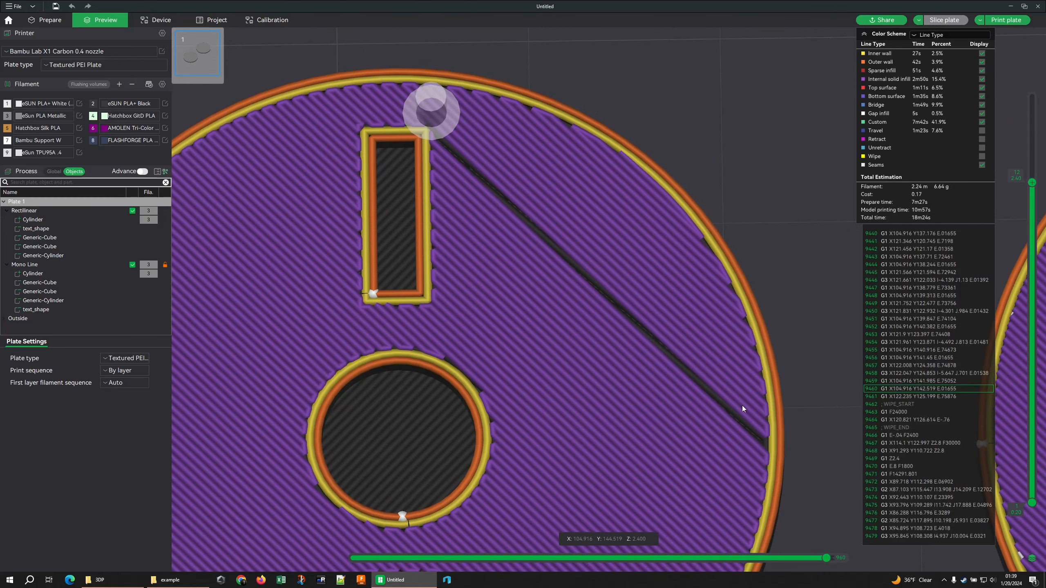
mouse_move(667, 347)
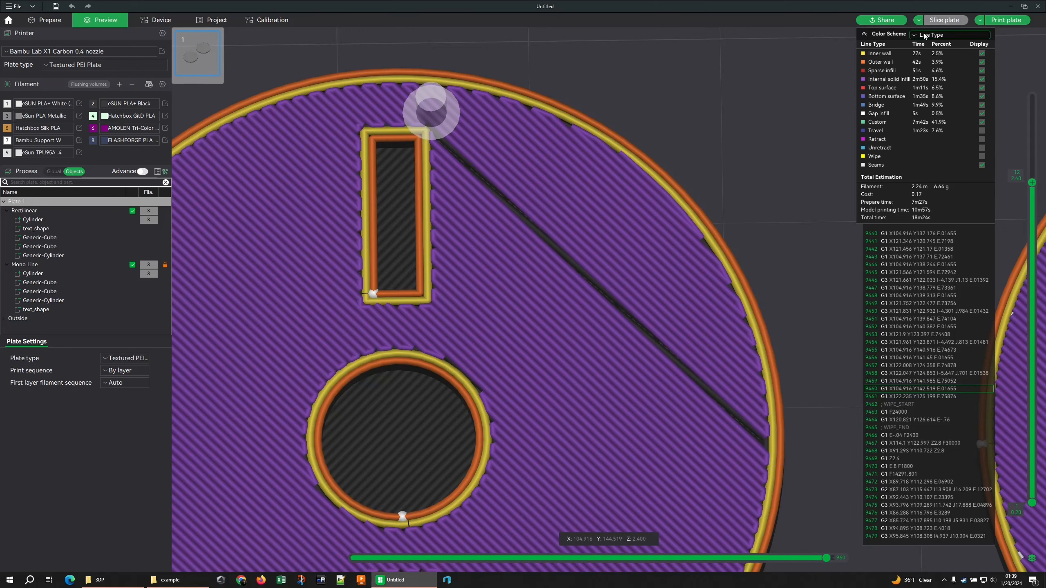
Step: Colour the preview by volumetric flow rate and move playback to the right disc's infill moves
click(950, 35)
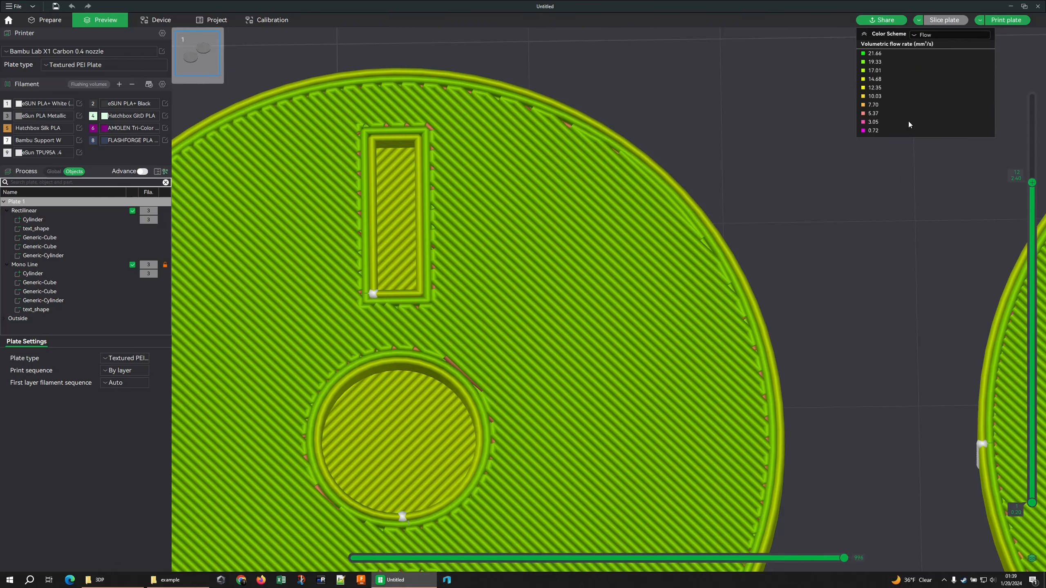
drag(846, 557, 811, 557)
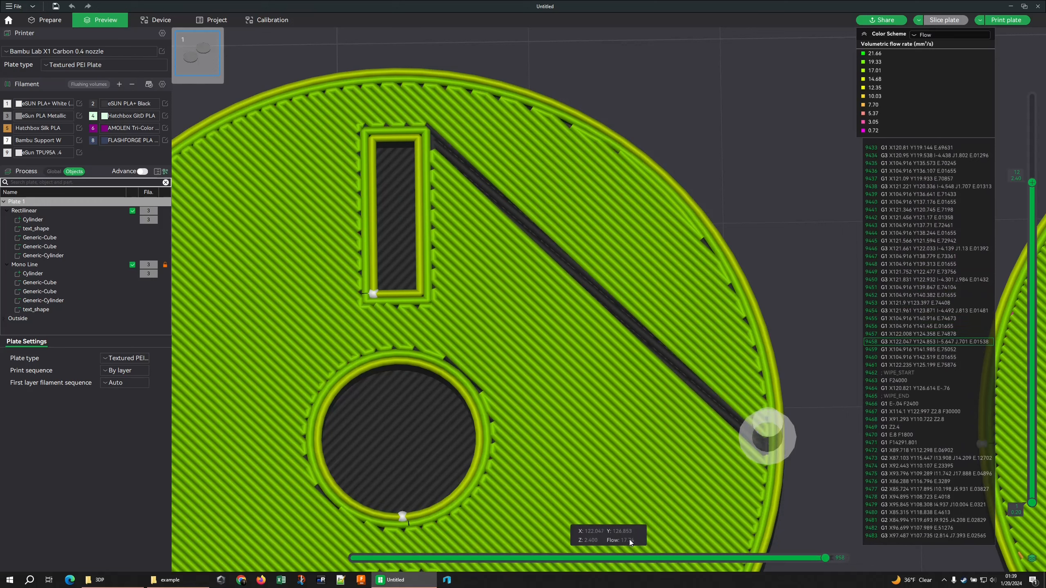
drag(827, 558, 826, 558)
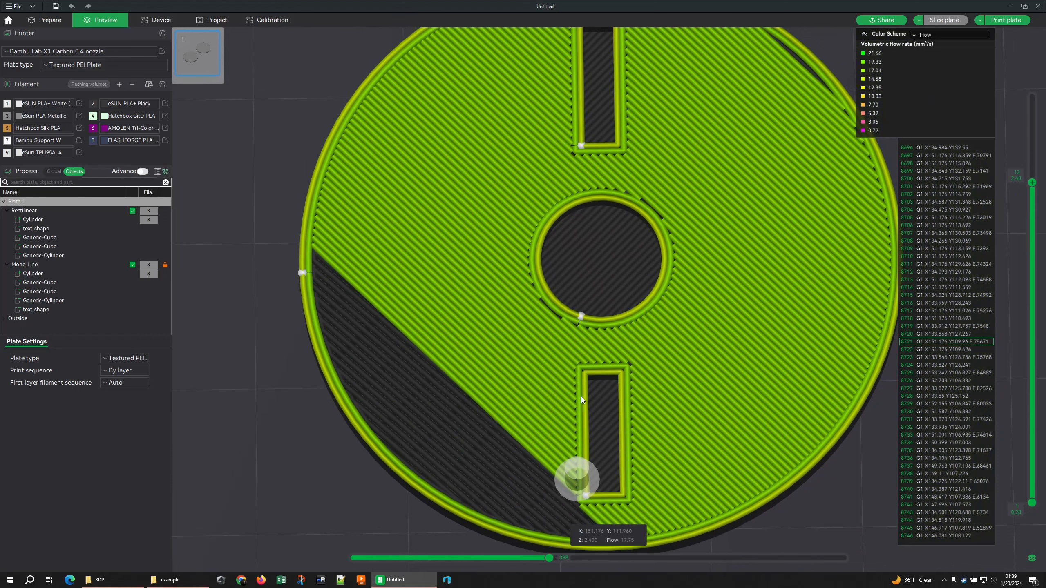
Step: Scrub the right disc's infill playback back to half filled, then forward until mostly filled
drag(549, 557, 542, 558)
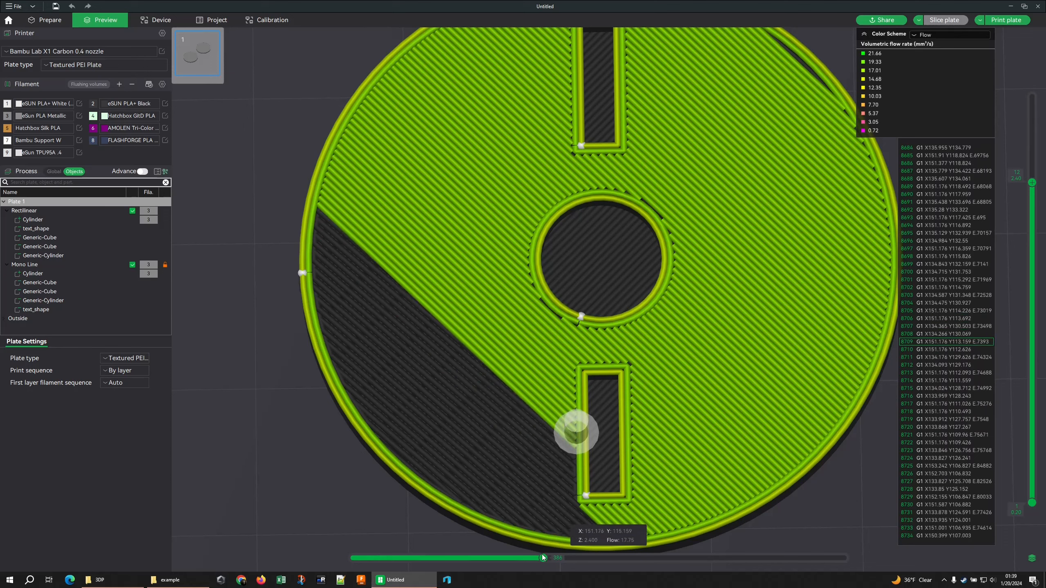
drag(543, 557, 521, 557)
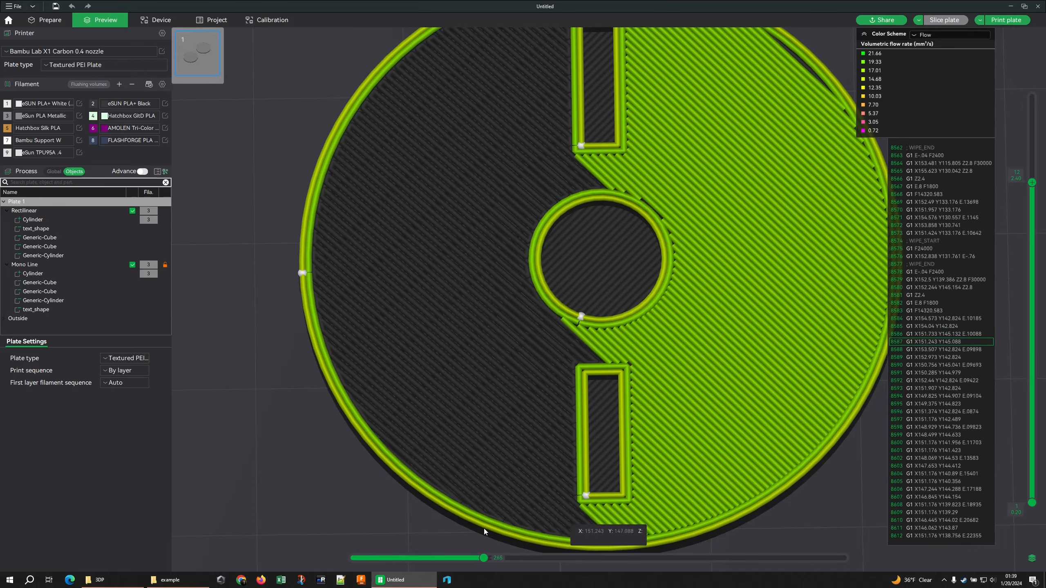
drag(484, 557, 502, 557)
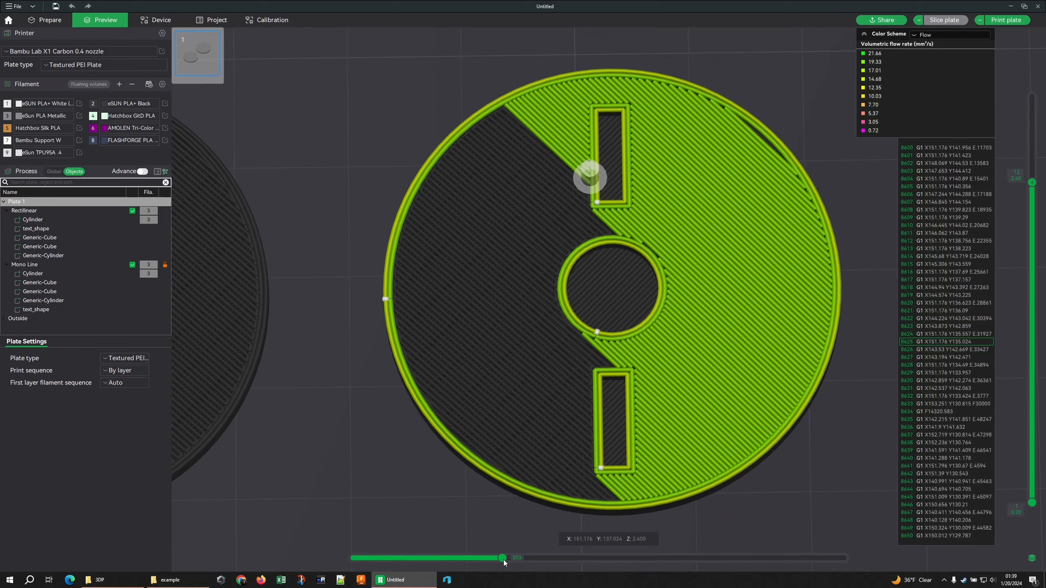
drag(502, 557, 505, 557)
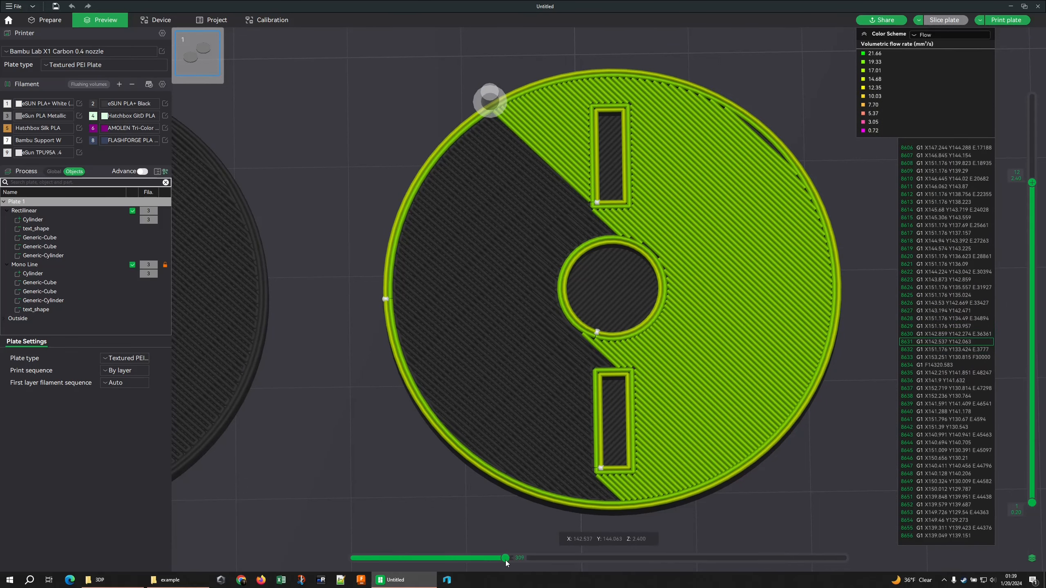
drag(506, 557, 531, 558)
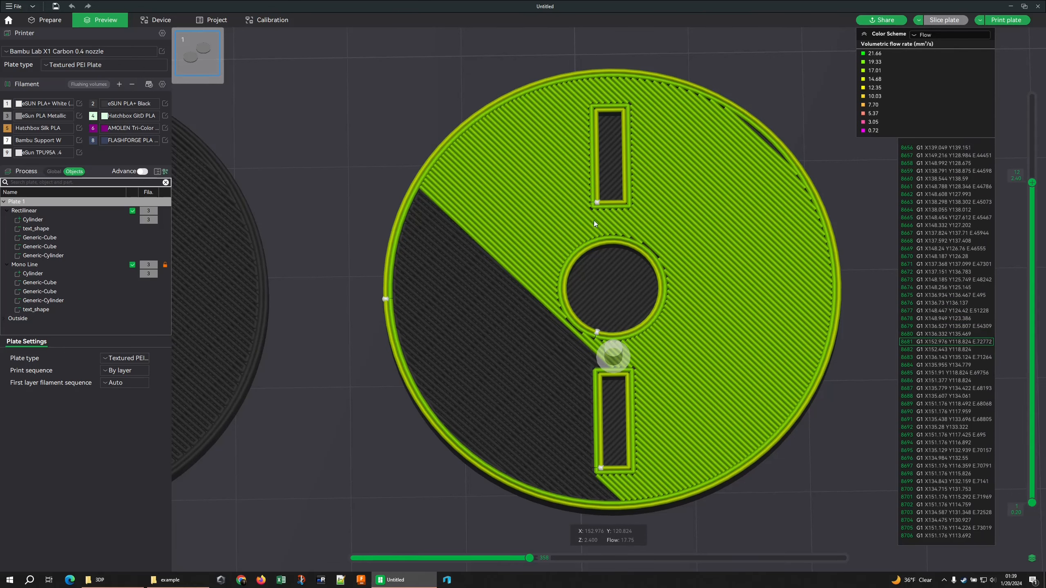
mouse_move(606, 519)
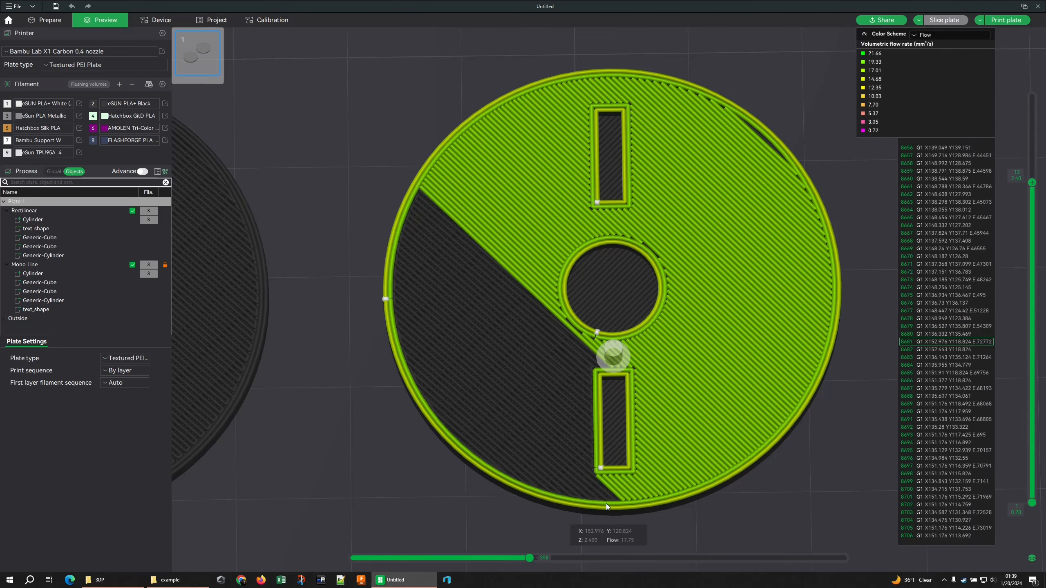
Step: Rewind to the start of the right disc's solid infill and replay it until only the last strip remains
drag(529, 557, 456, 557)
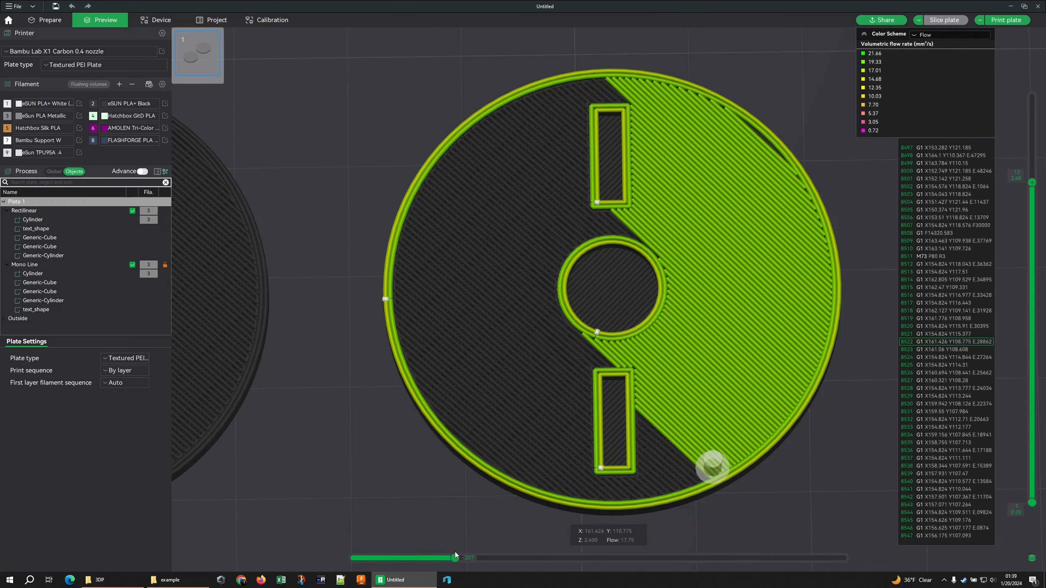
drag(456, 558, 417, 558)
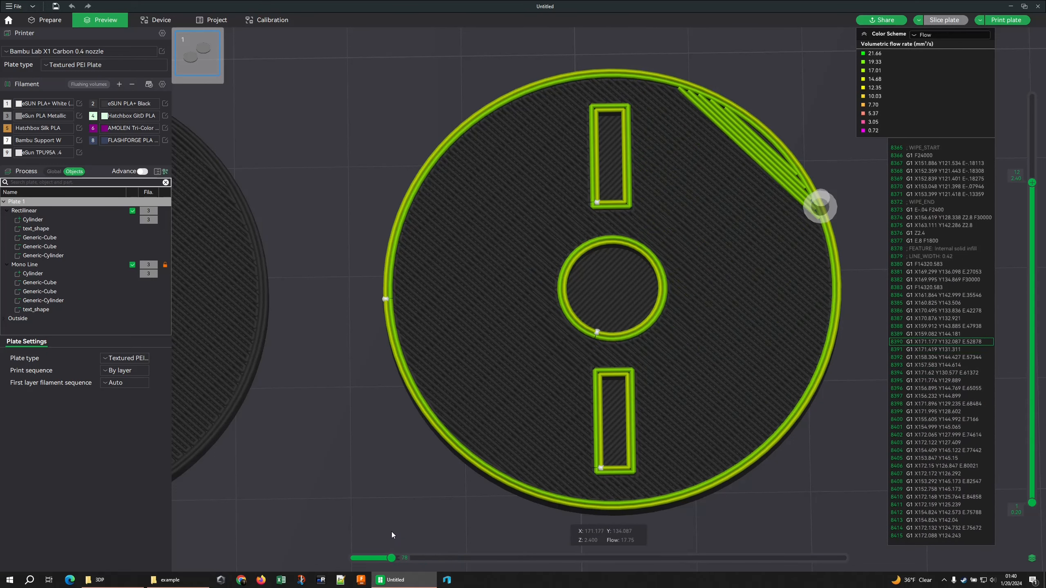
drag(392, 558, 434, 558)
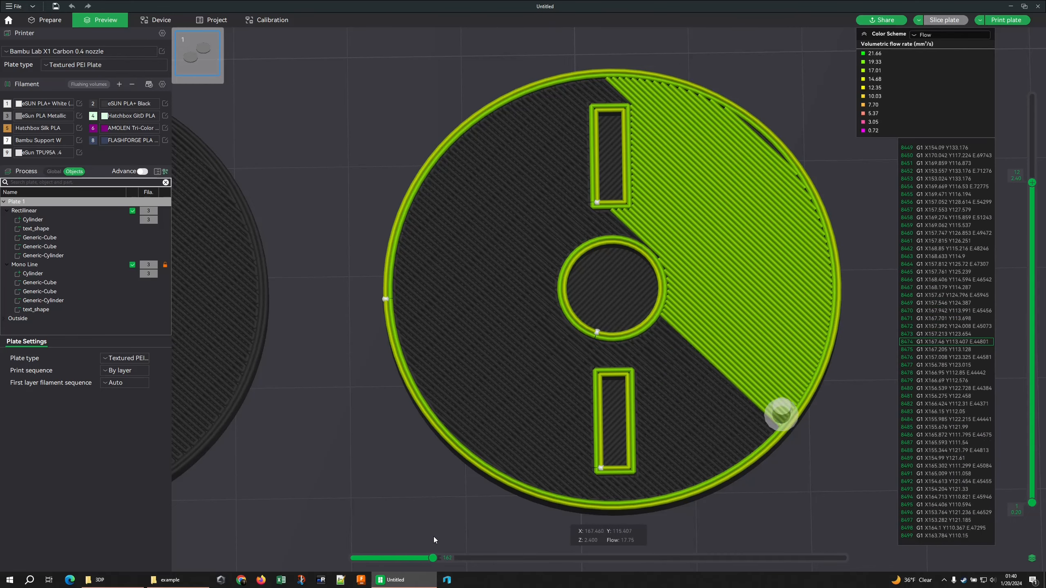
drag(433, 557, 459, 557)
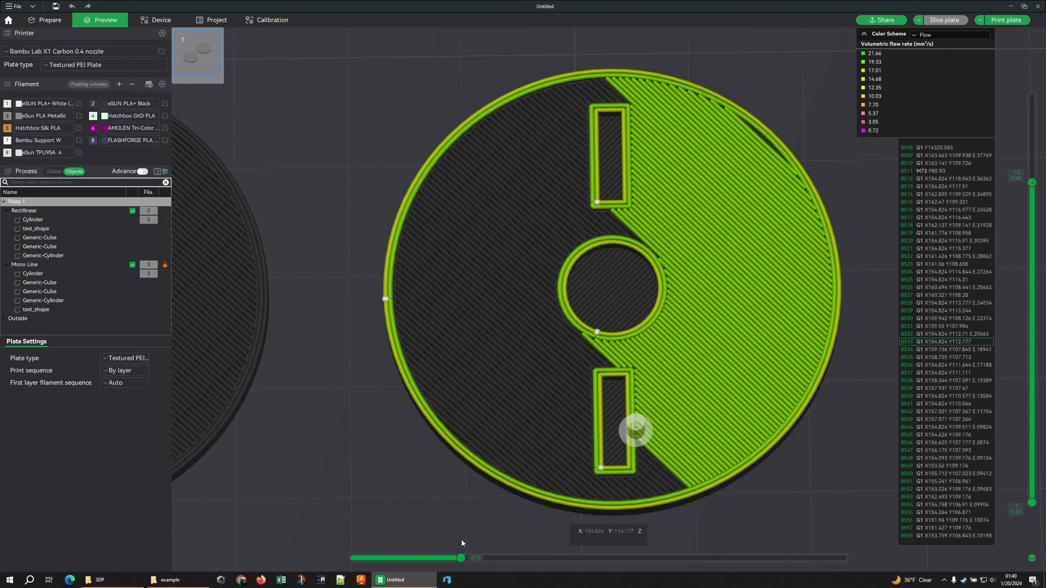
drag(444, 558, 472, 558)
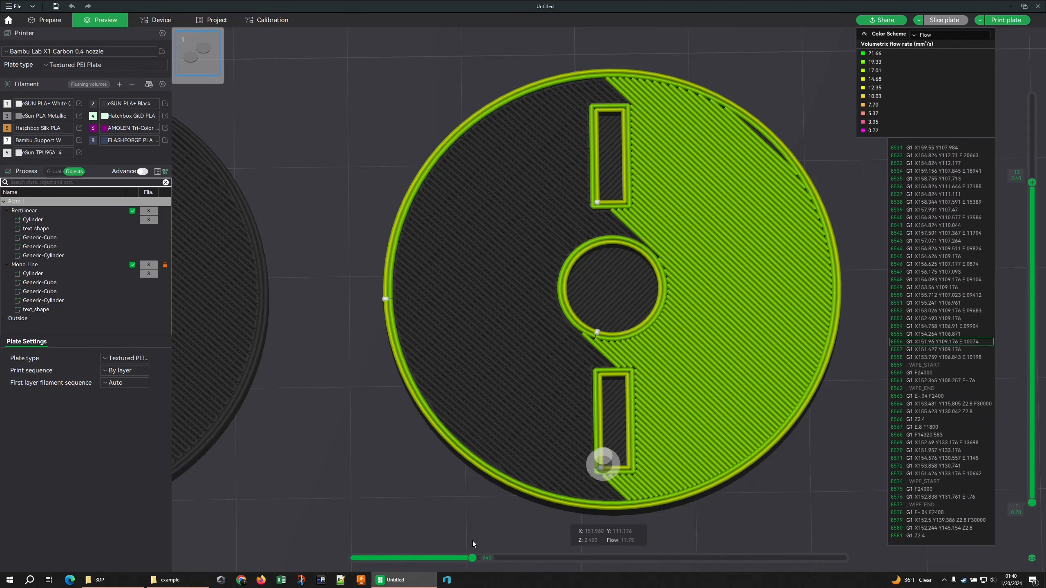
drag(473, 557, 492, 558)
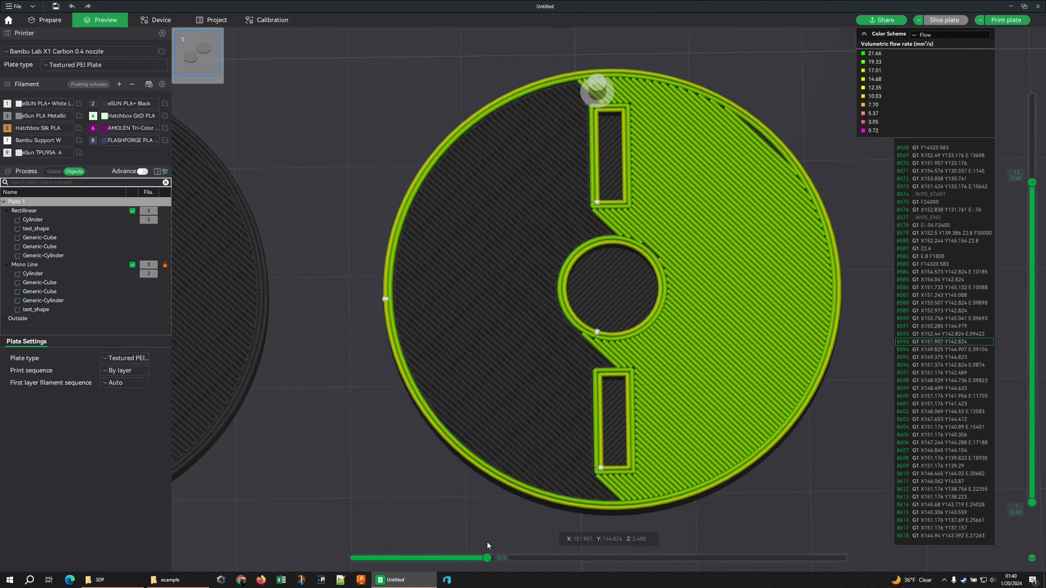
drag(491, 558, 531, 559)
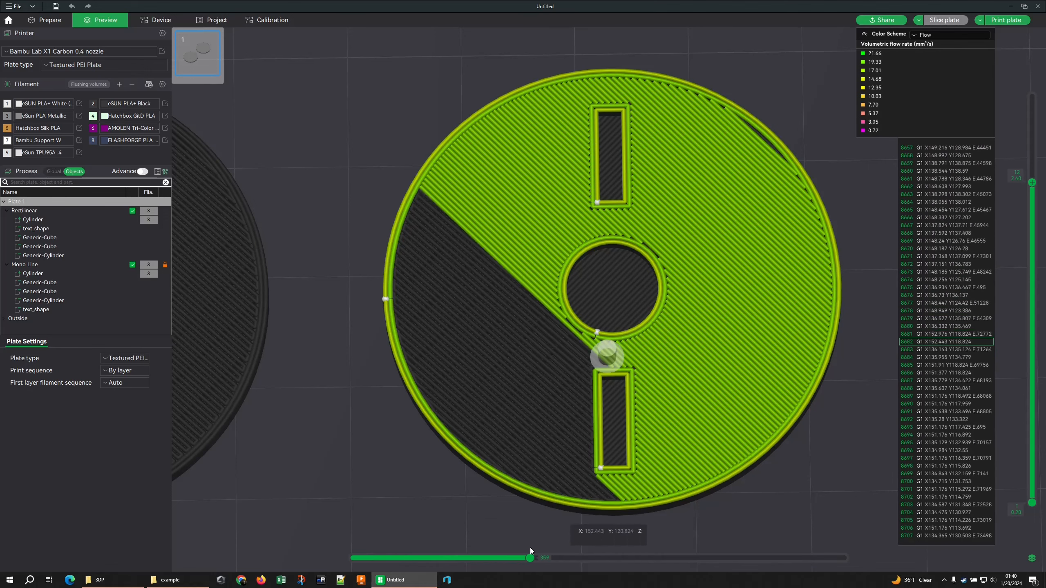
drag(529, 558, 548, 557)
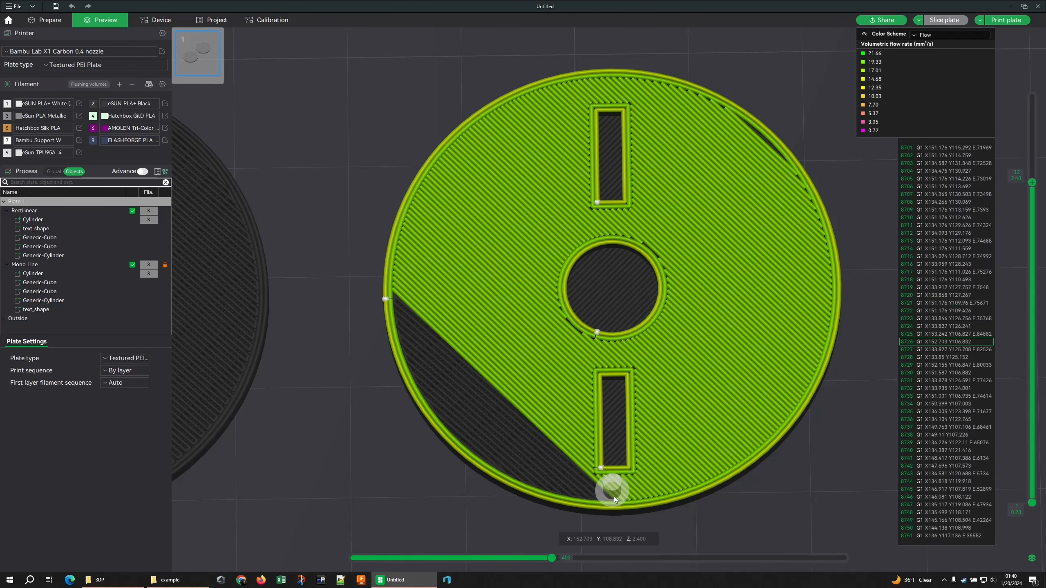
mouse_move(604, 483)
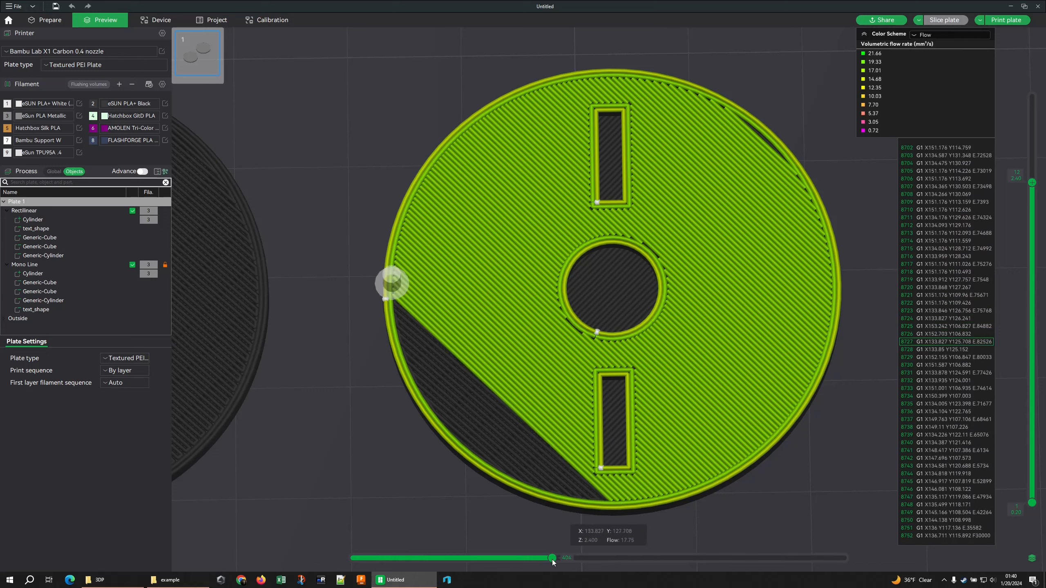
drag(552, 557, 572, 558)
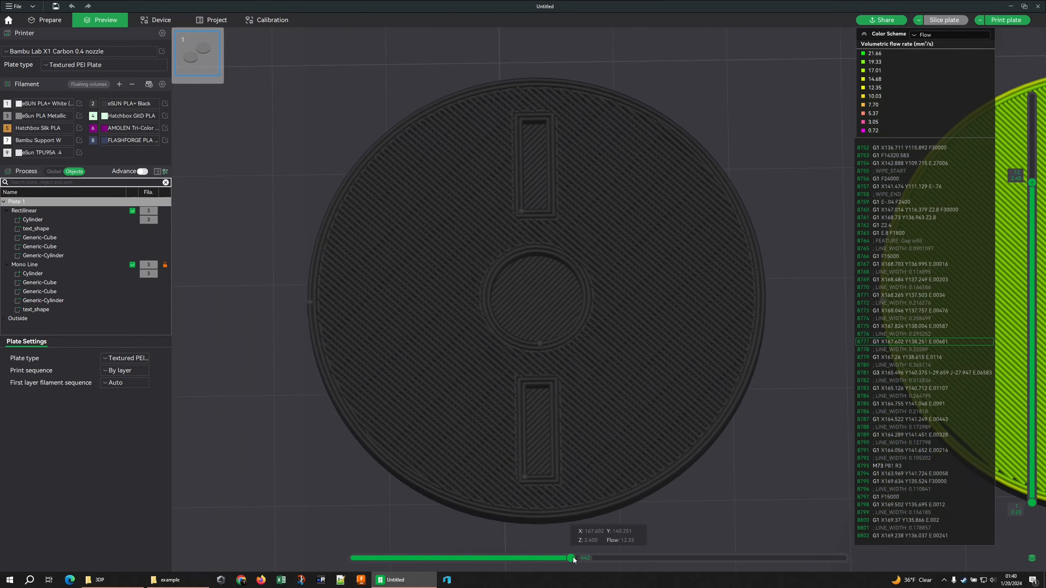
Step: Play the left disc's flow-coloured infill through its diagonal bands to the last strip, then return to line-type colouring
drag(570, 557, 681, 557)
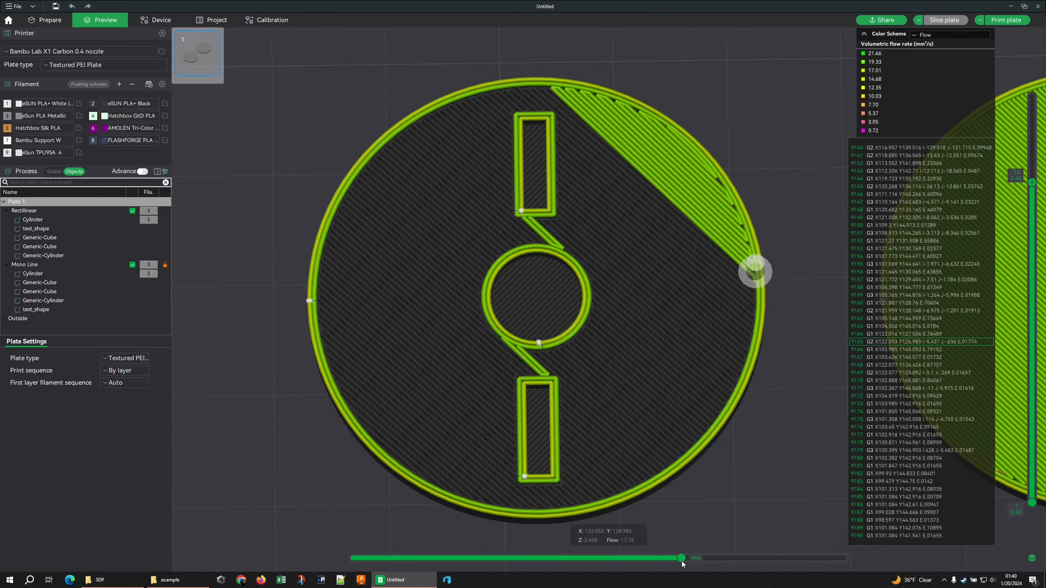
drag(681, 558, 695, 557)
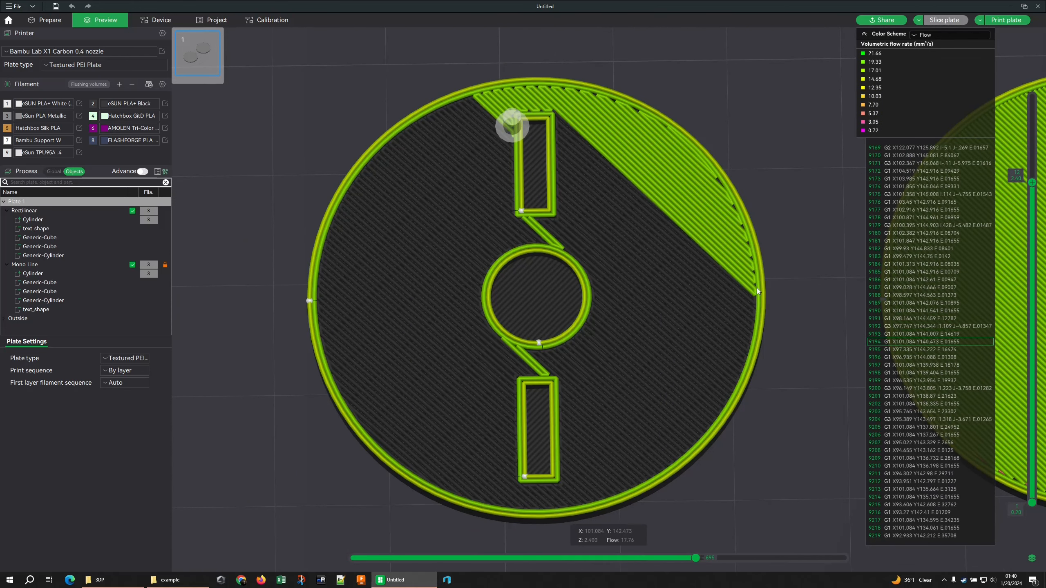
mouse_move(538, 101)
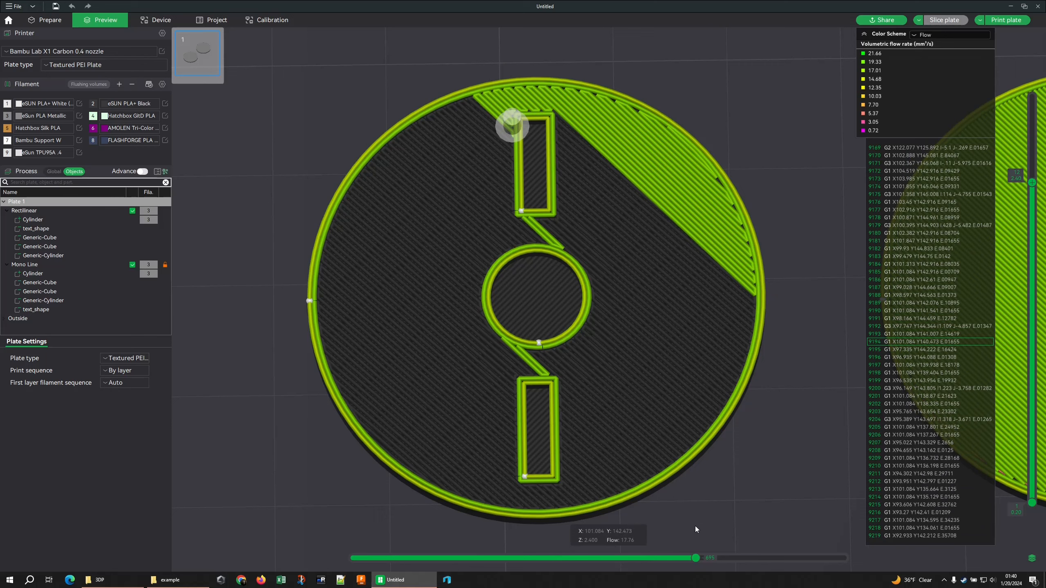
drag(695, 558, 753, 557)
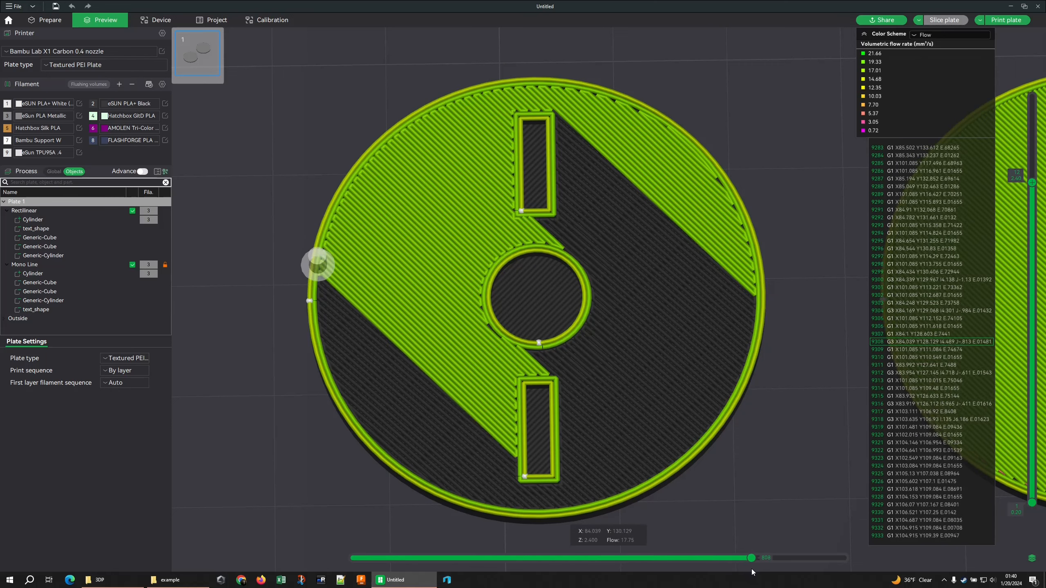
drag(752, 557, 798, 557)
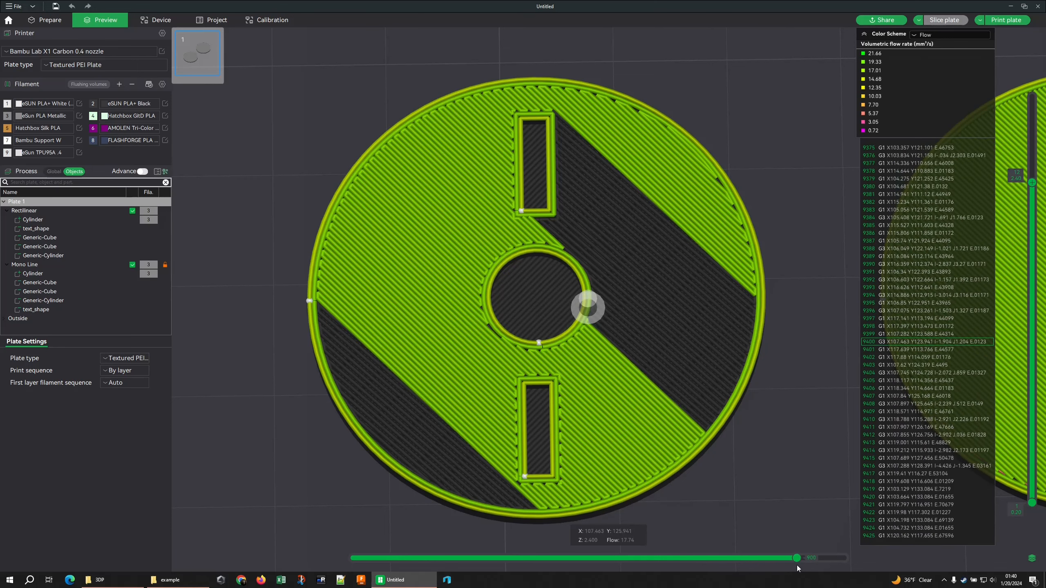
drag(797, 558, 823, 558)
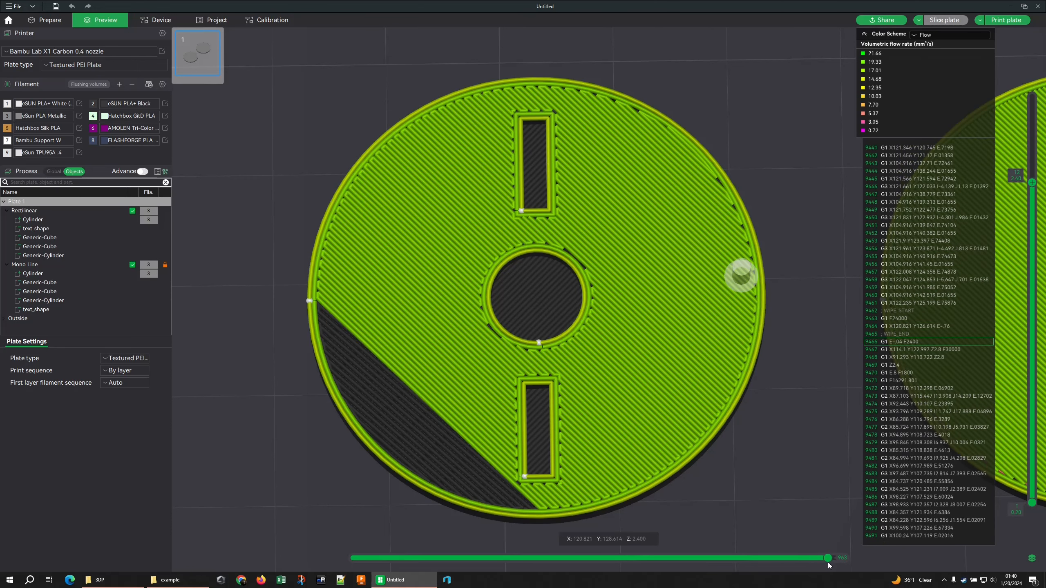
click(950, 34)
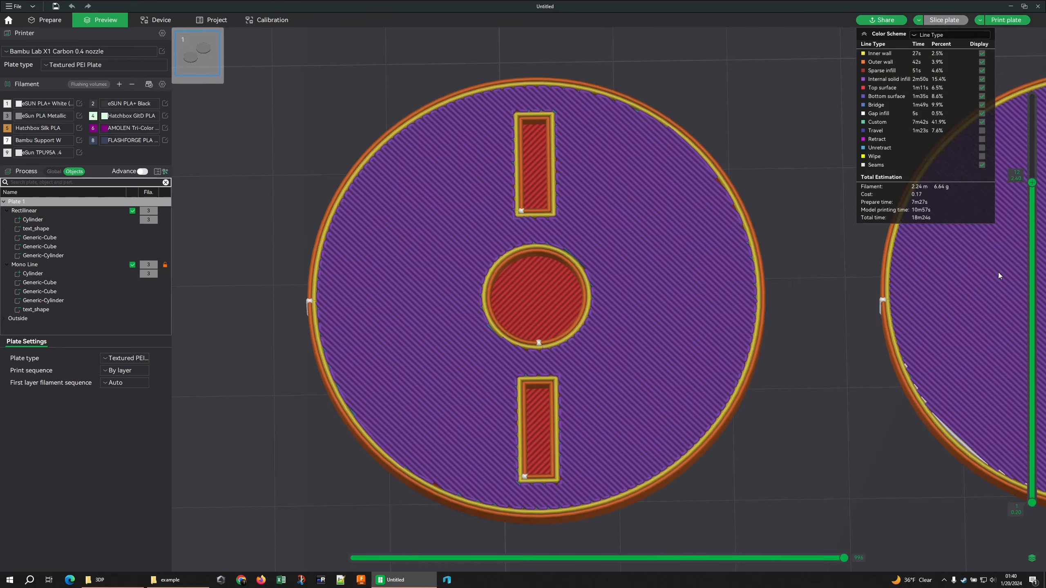
Step: Drop to the 2.6 mm infill layer and rewind its moves until only a narrow band is printed
drag(846, 558, 844, 557)
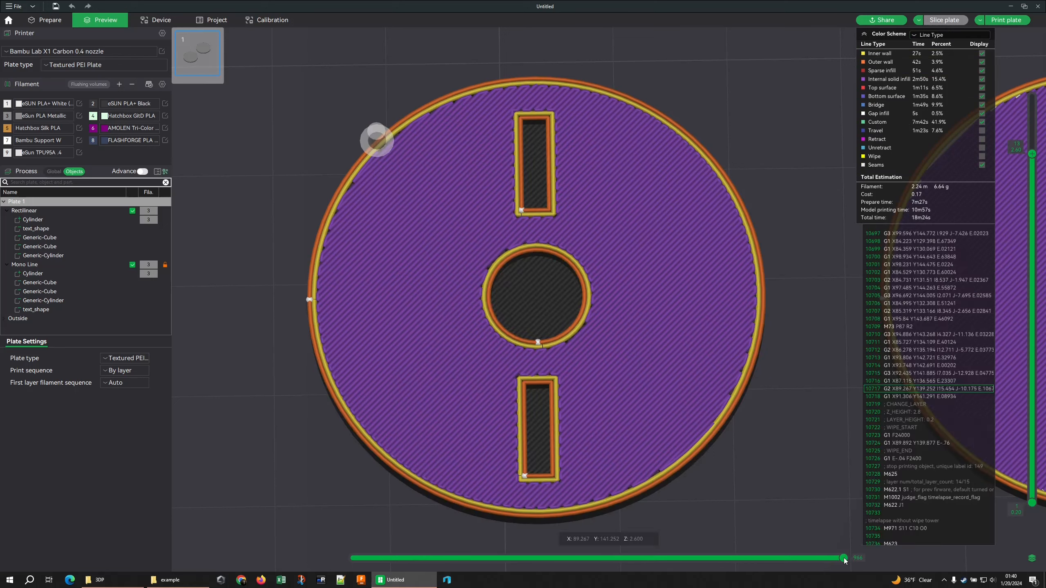
drag(844, 558, 823, 558)
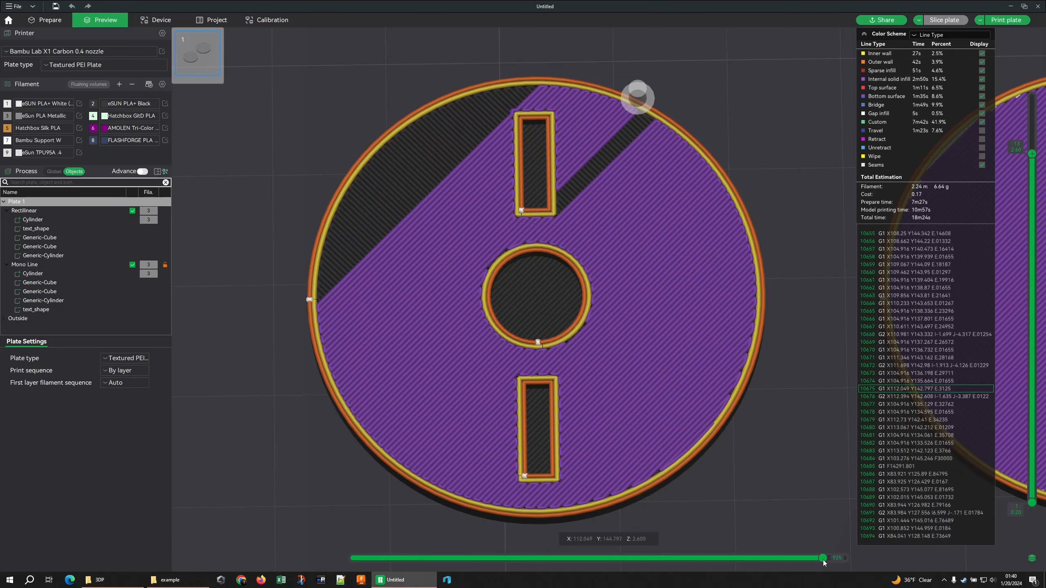
drag(824, 558, 790, 558)
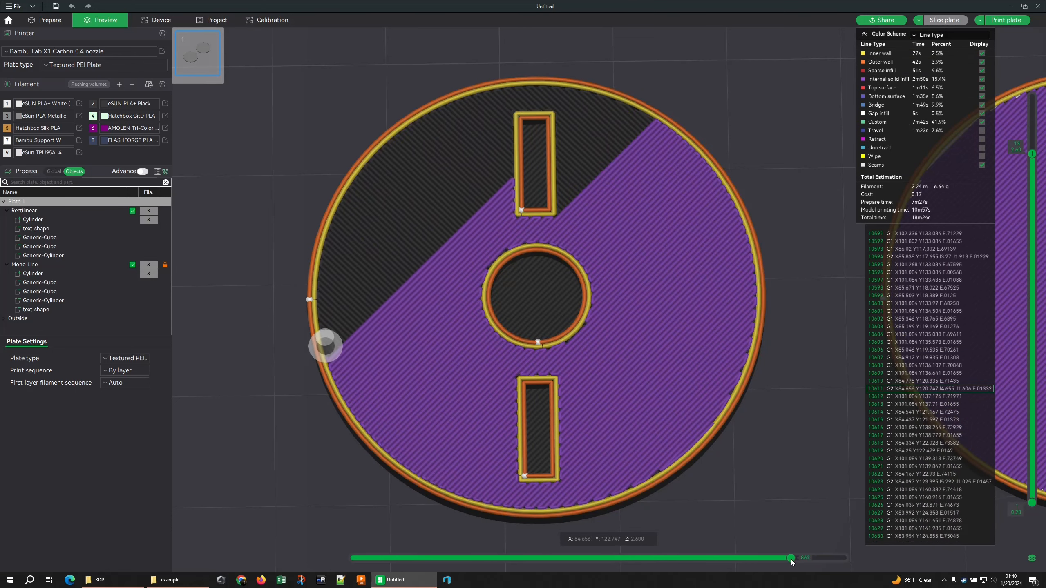
drag(790, 557, 768, 557)
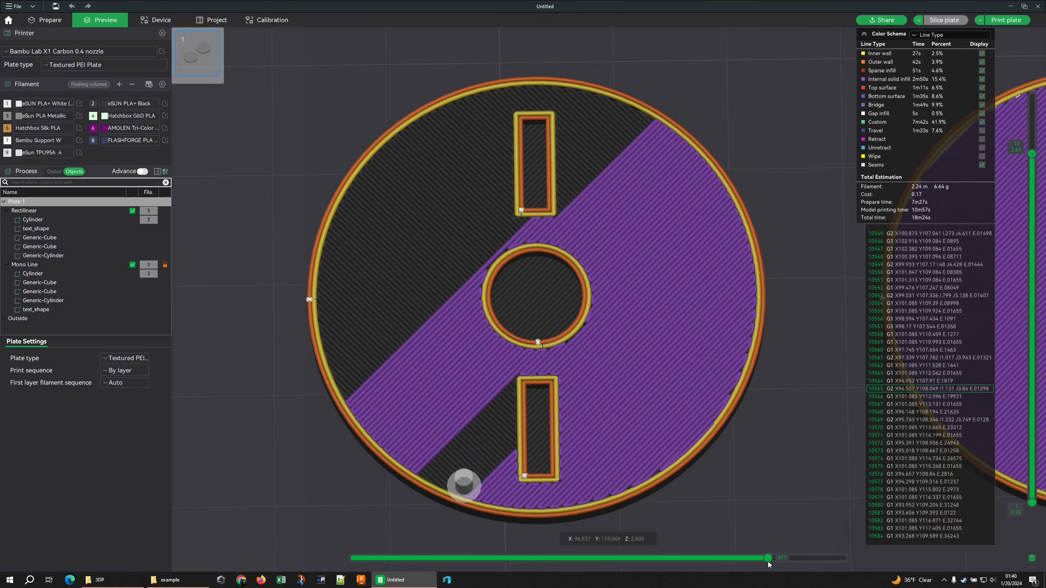
drag(768, 558, 719, 558)
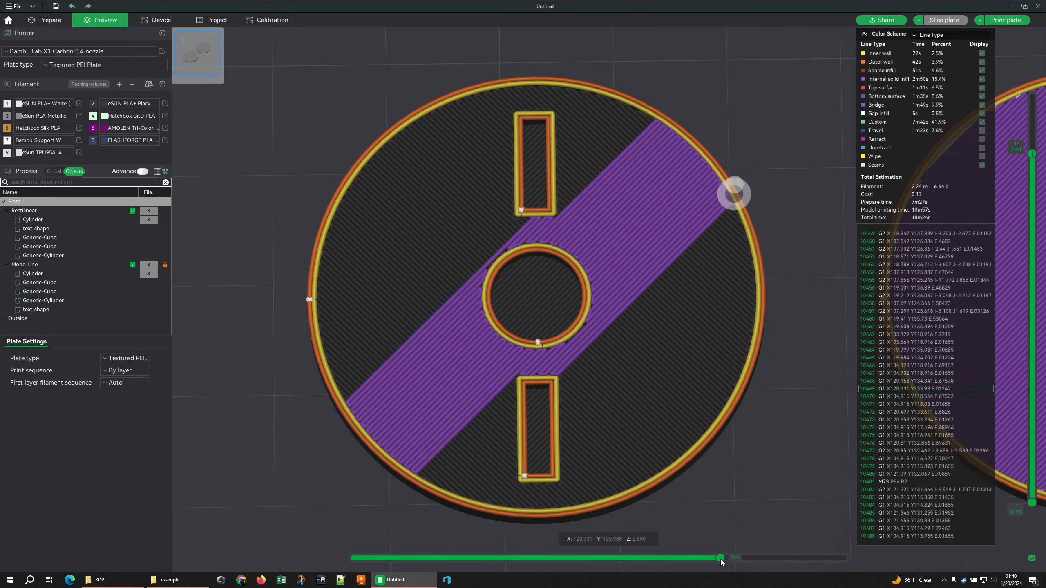
drag(720, 557, 708, 557)
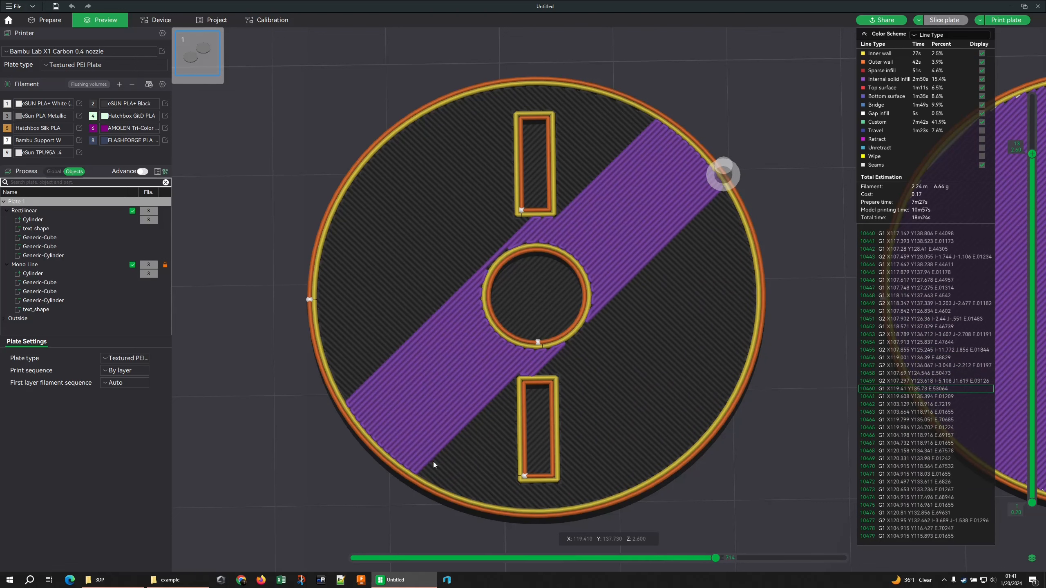
mouse_move(508, 214)
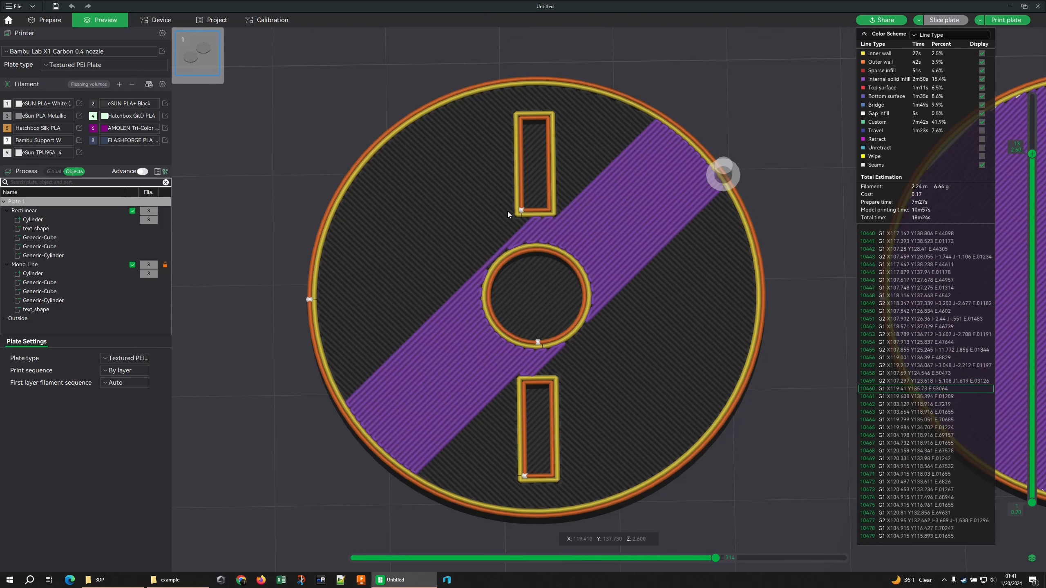
Step: Replay the 2.6 mm infill forward to about half the disc, then move up to the complete 2.8 mm layer
drag(715, 557, 743, 557)
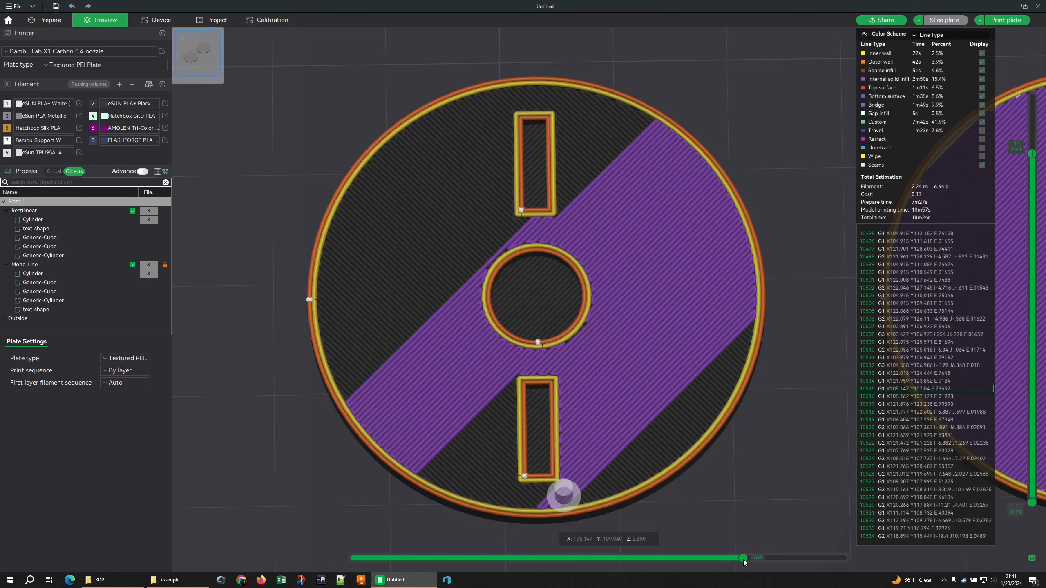
drag(743, 557, 770, 558)
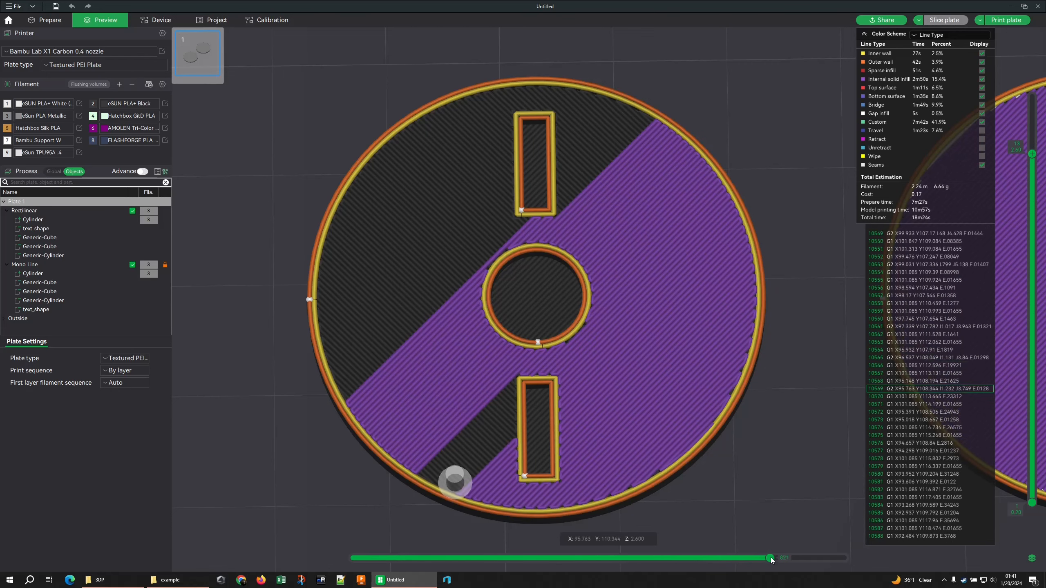
drag(771, 558, 782, 558)
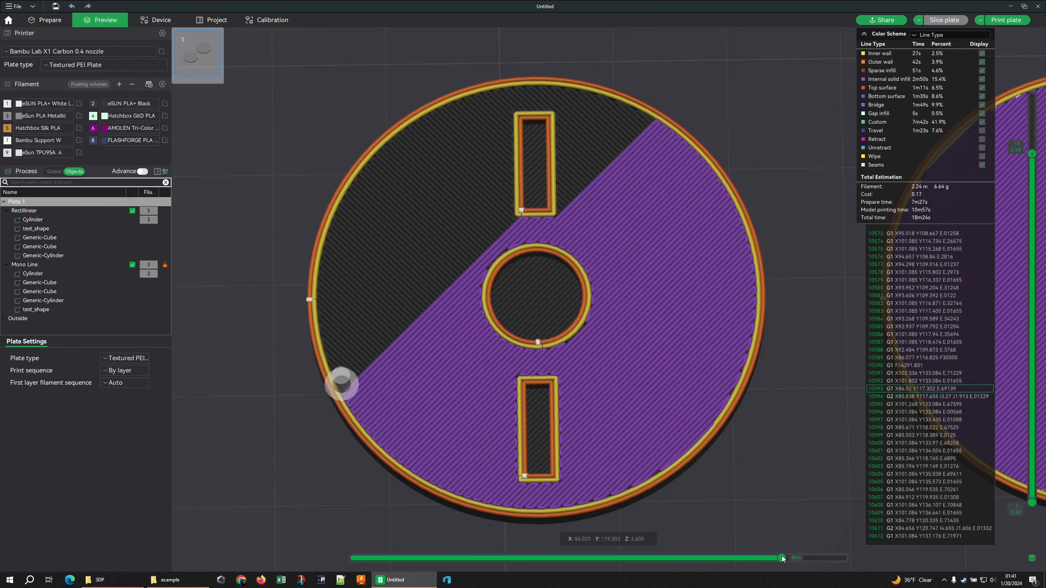
drag(782, 557, 779, 557)
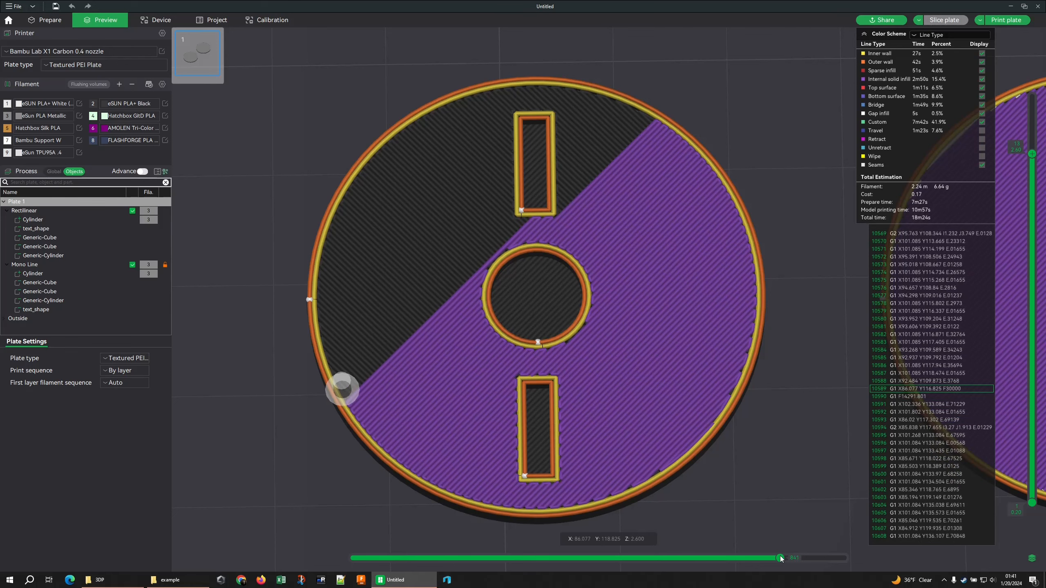
drag(780, 557, 790, 558)
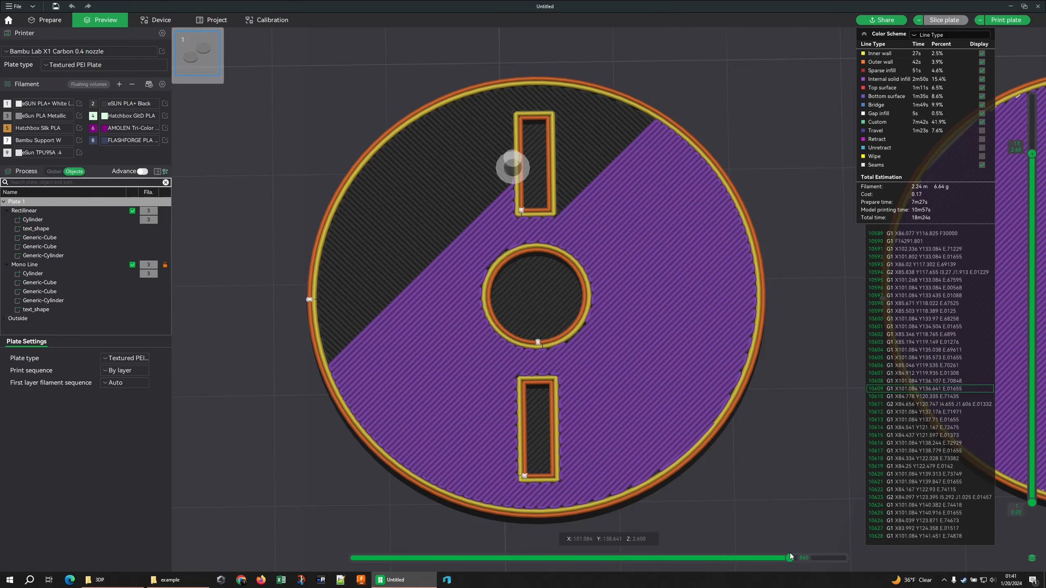
drag(791, 558, 776, 558)
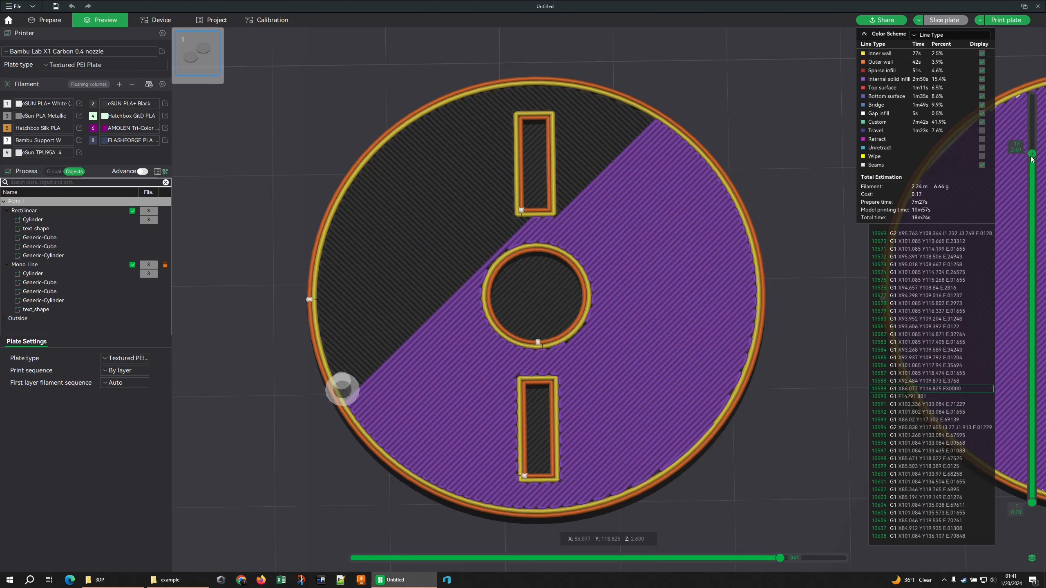
drag(781, 558, 845, 557)
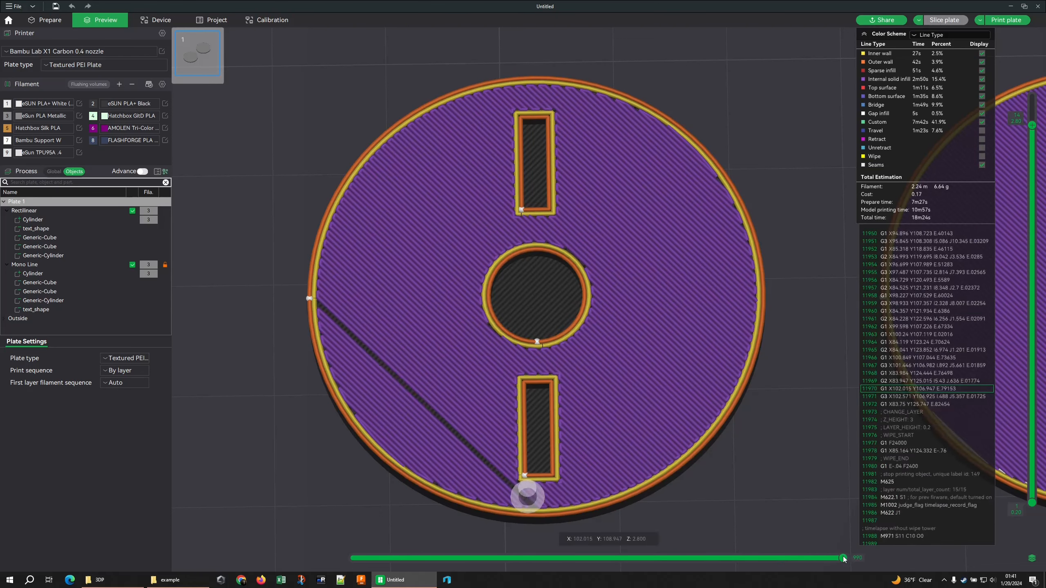
Step: Rewind the 2.8 mm layer's moves, show the full stack, then drop to the 2.4 mm layer partly printed in diagonal bands
drag(844, 558, 819, 558)
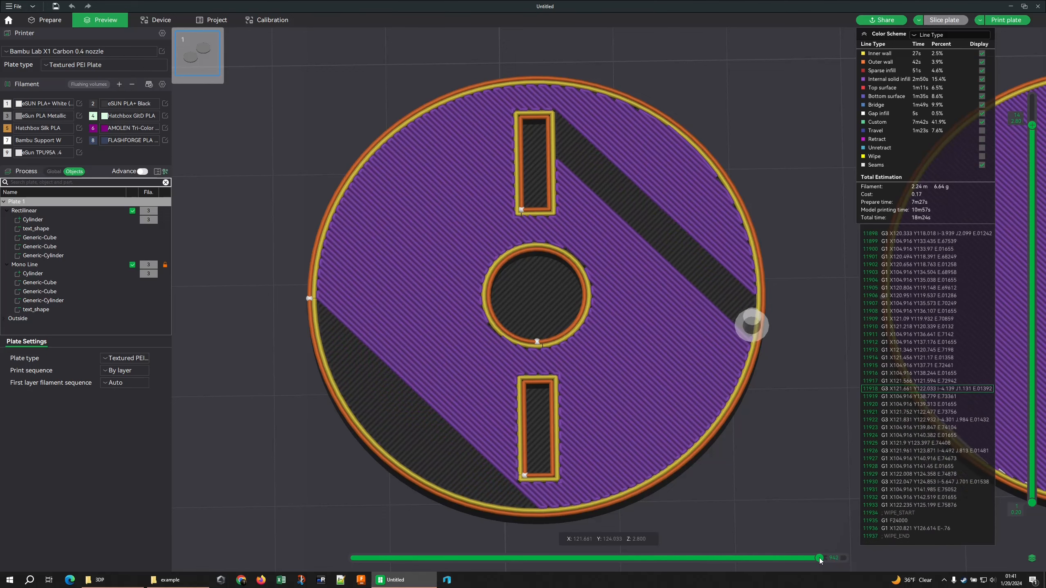
drag(819, 557, 781, 557)
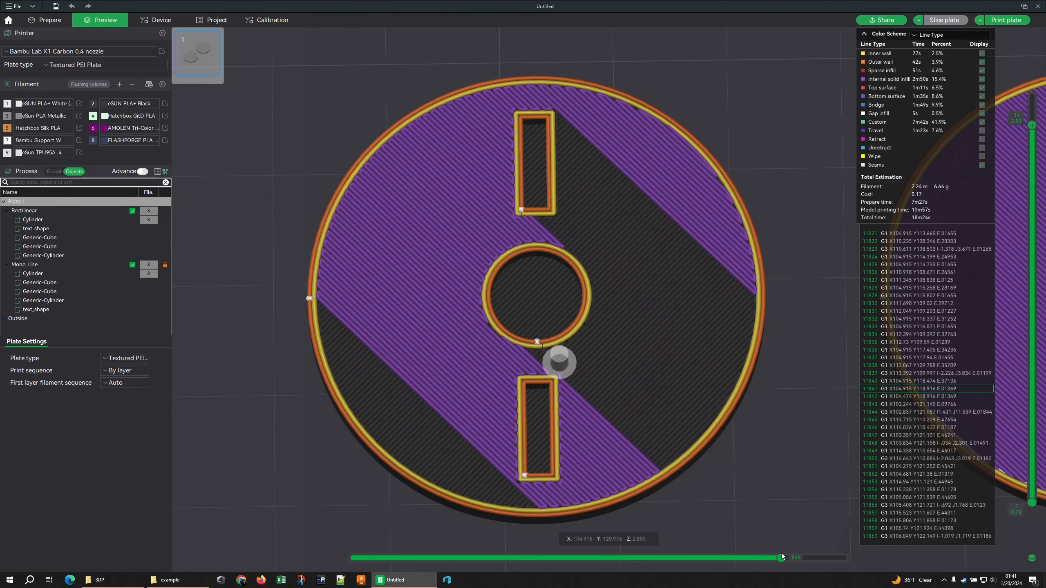
drag(781, 557, 768, 557)
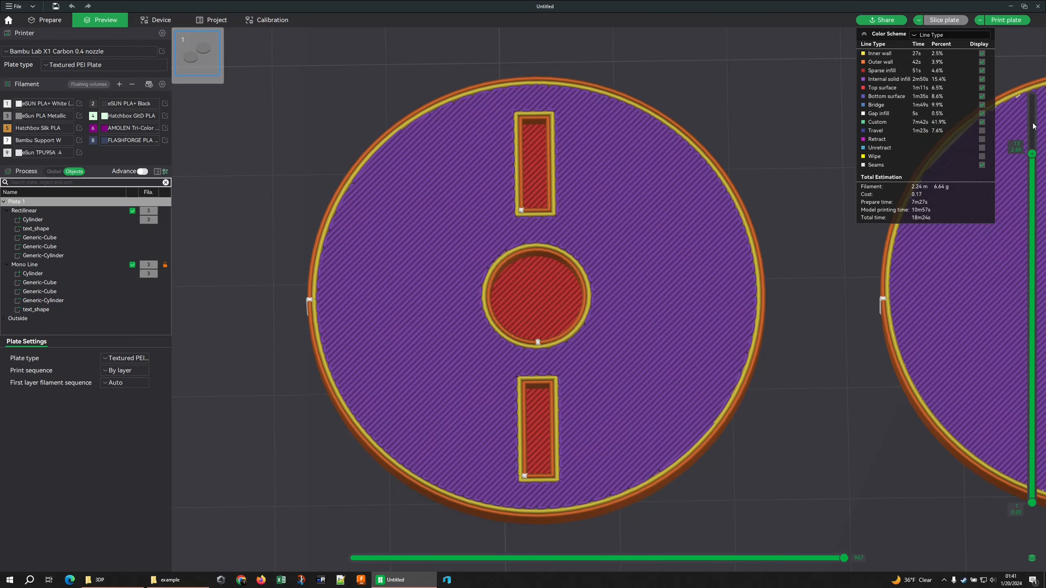
drag(846, 558, 804, 558)
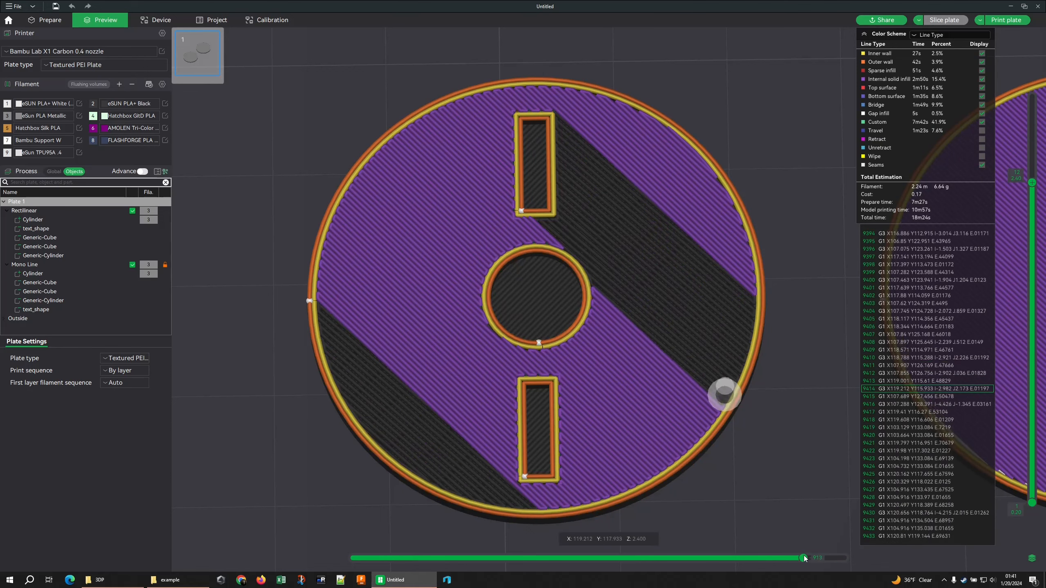
drag(804, 557, 799, 558)
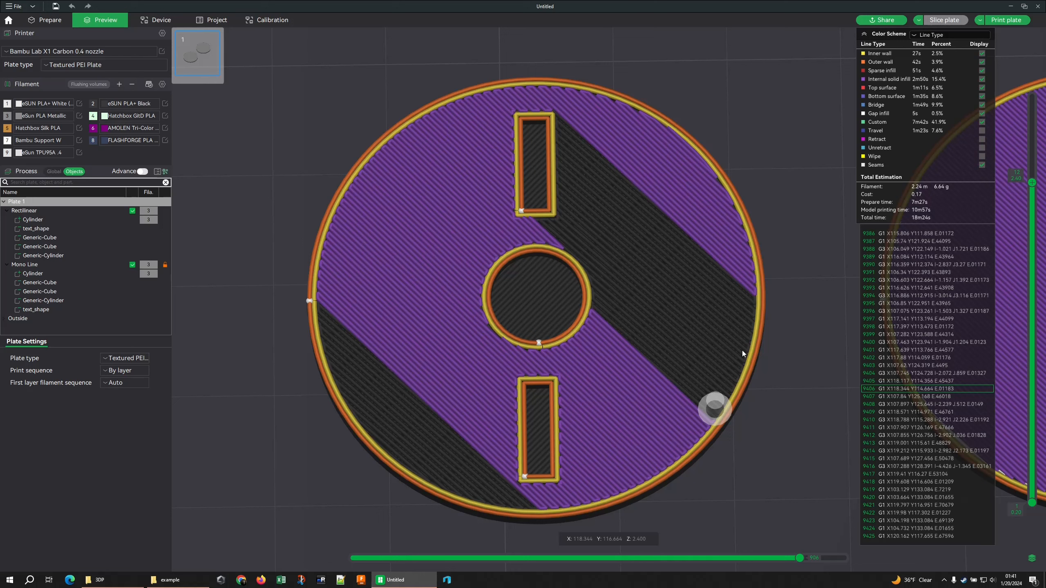
mouse_move(696, 225)
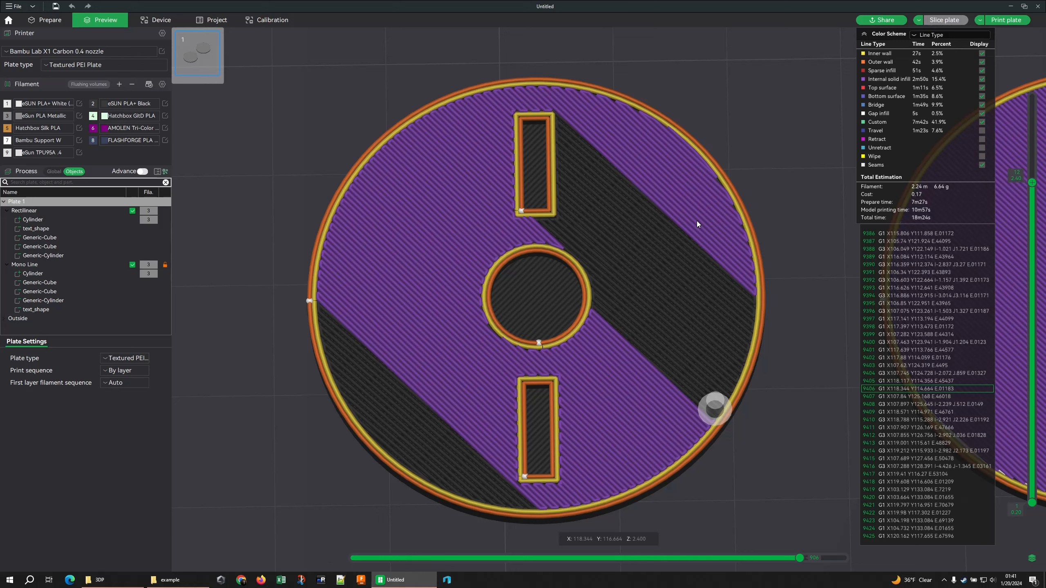
mouse_move(738, 283)
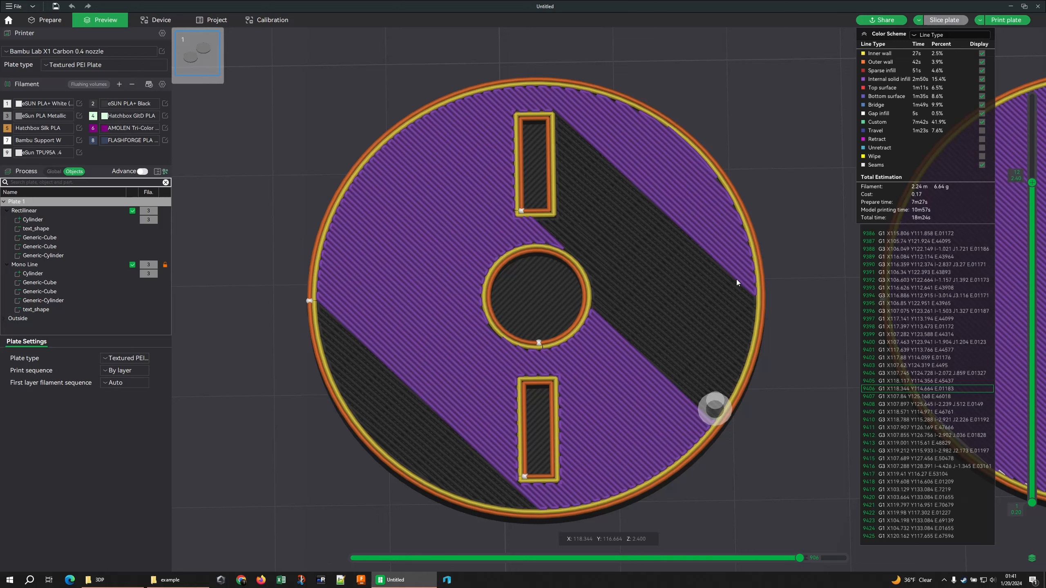
mouse_move(641, 218)
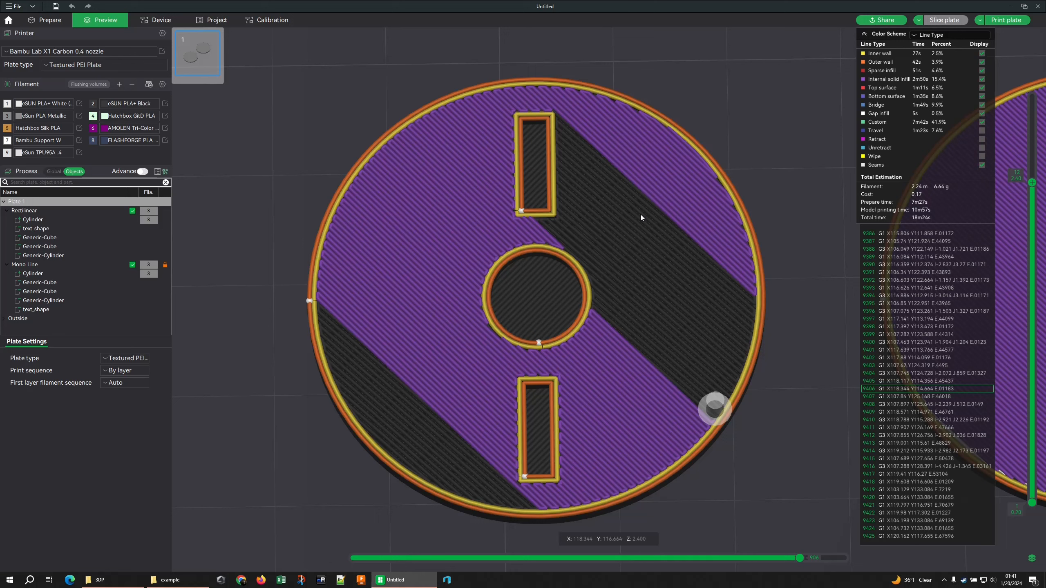
mouse_move(771, 434)
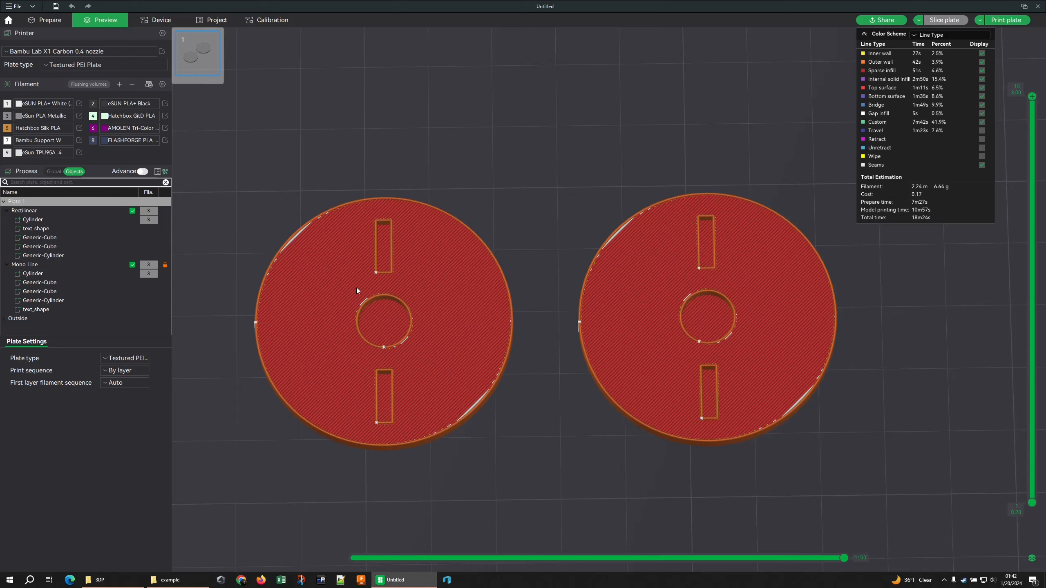
mouse_move(457, 328)
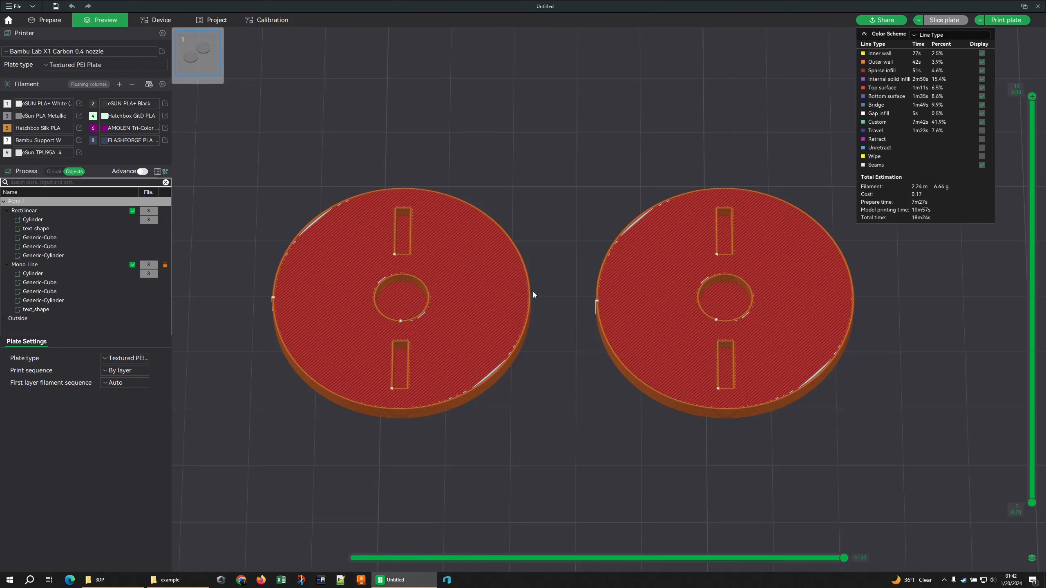
mouse_move(465, 185)
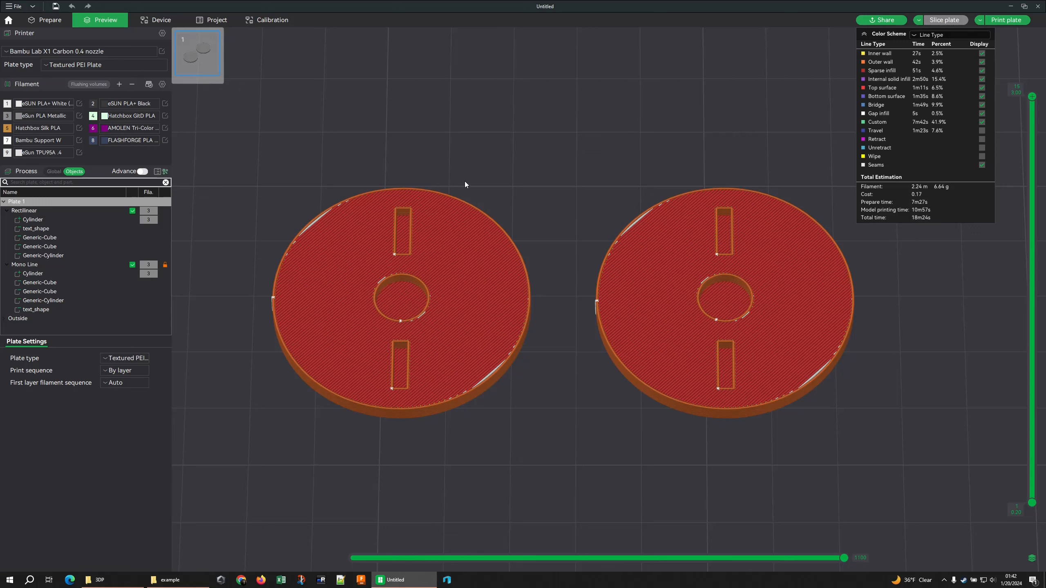
mouse_move(669, 114)
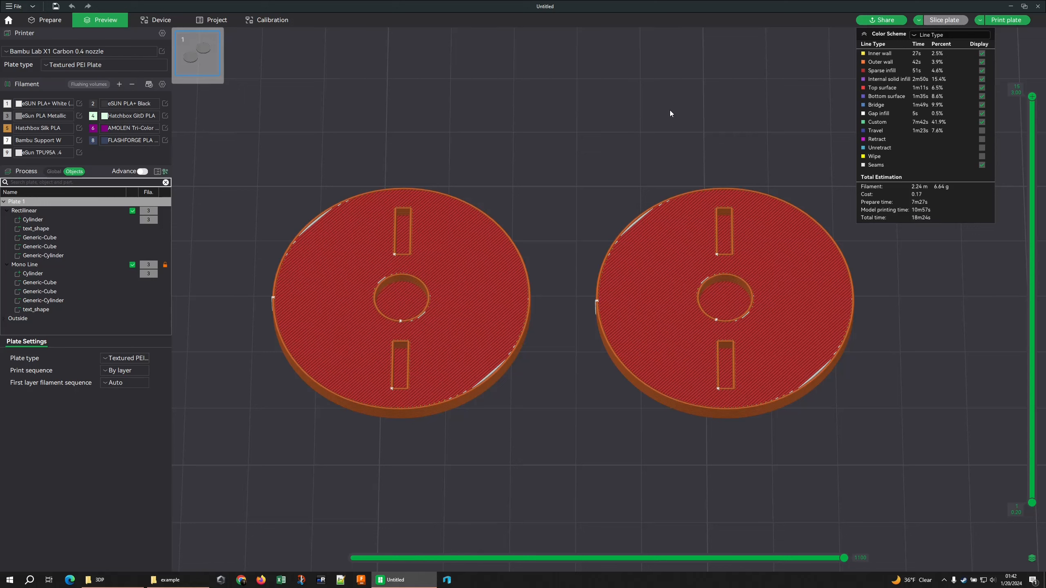